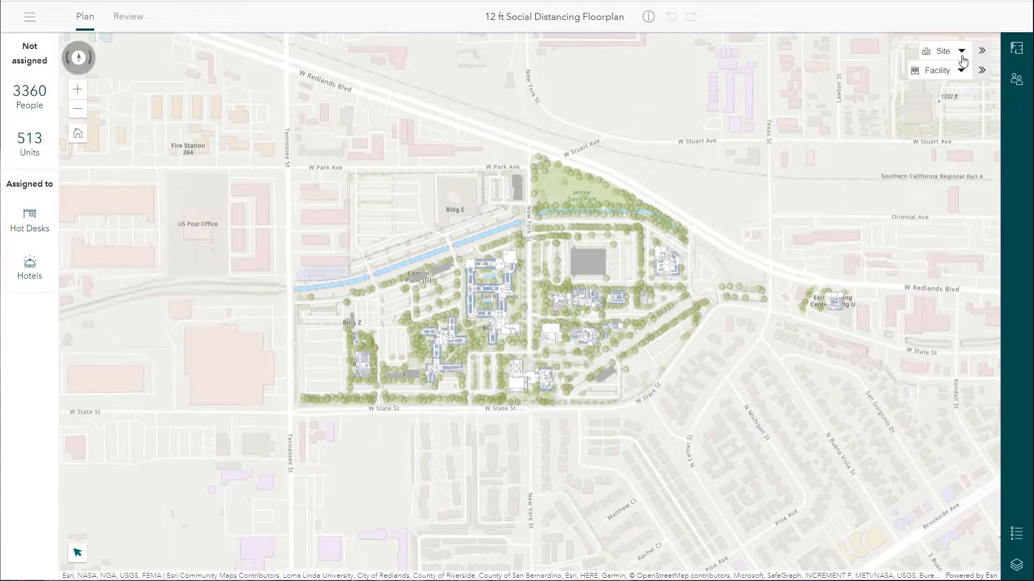
Select the Esri Redlands Main Campus site and facility O to show its first floor.
click(962, 51)
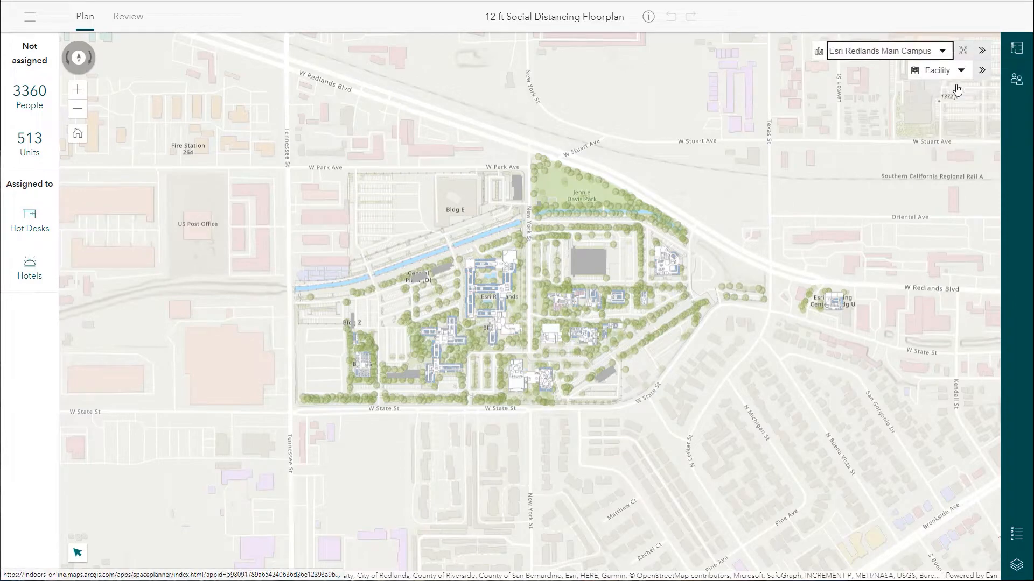
click(962, 70)
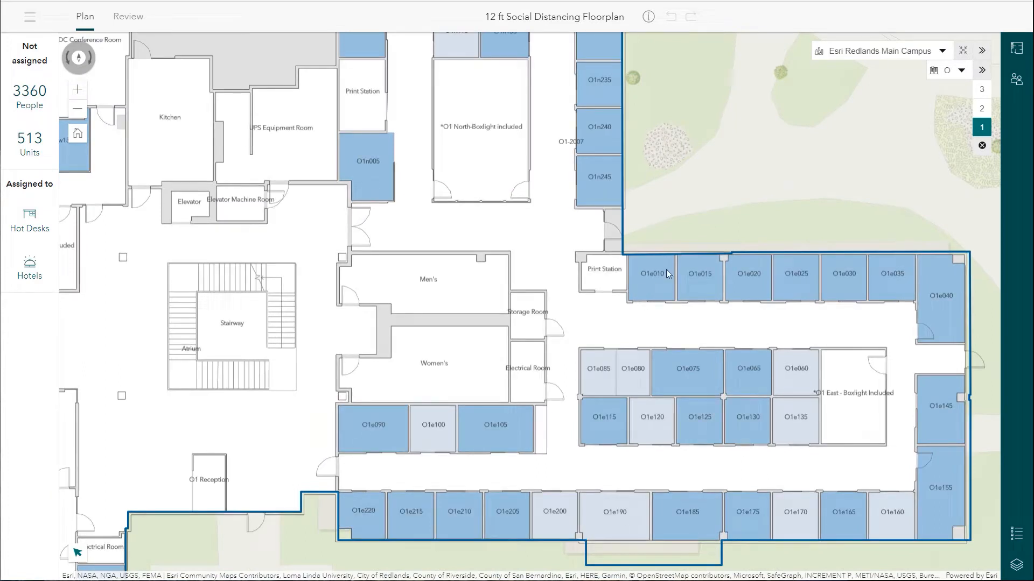
mouse_move(657, 279)
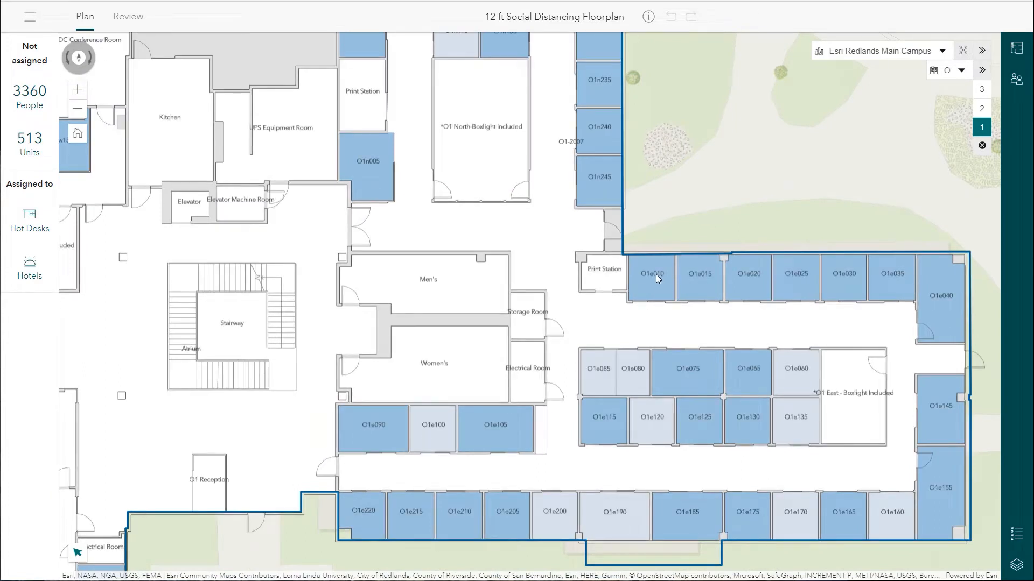
mouse_move(645, 289)
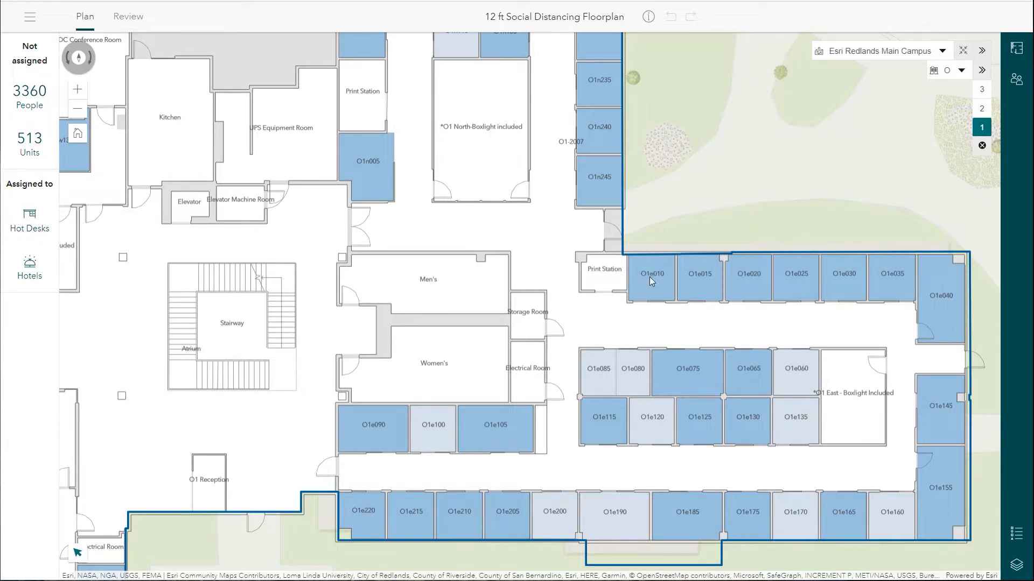
Unassign office O1e010's current occupant and assign an unassigned person in their place.
click(652, 282)
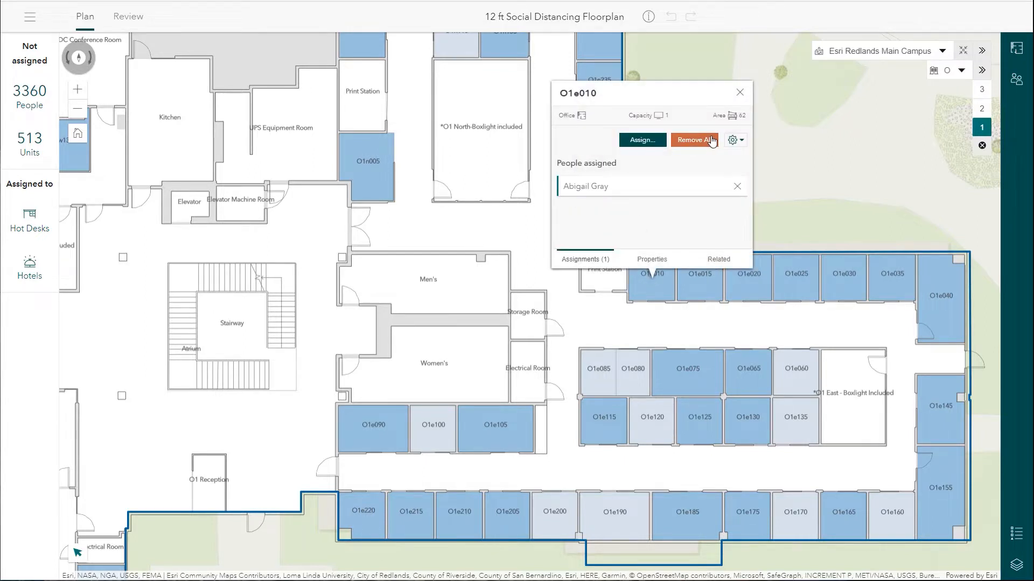
click(694, 140)
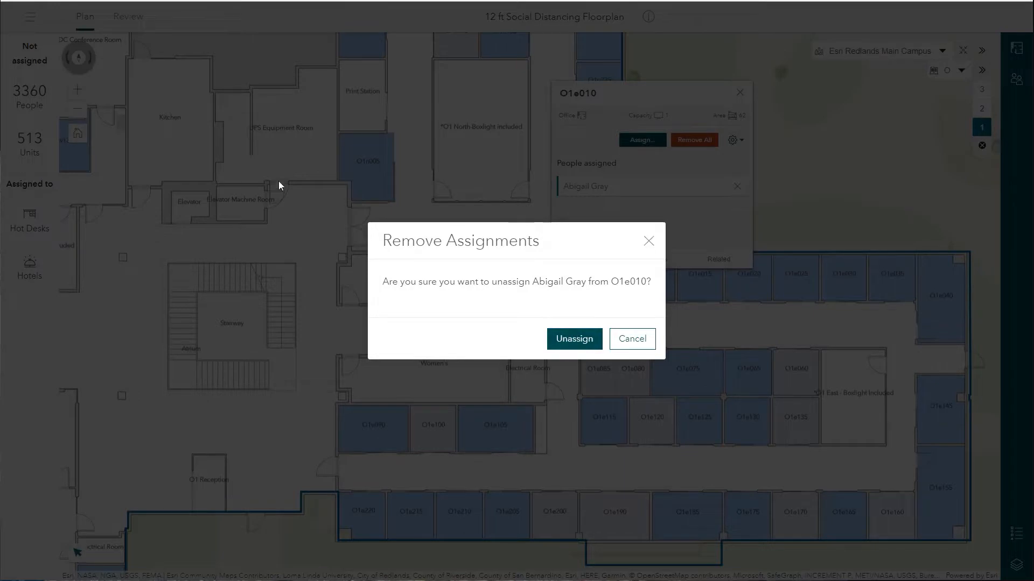
click(575, 339)
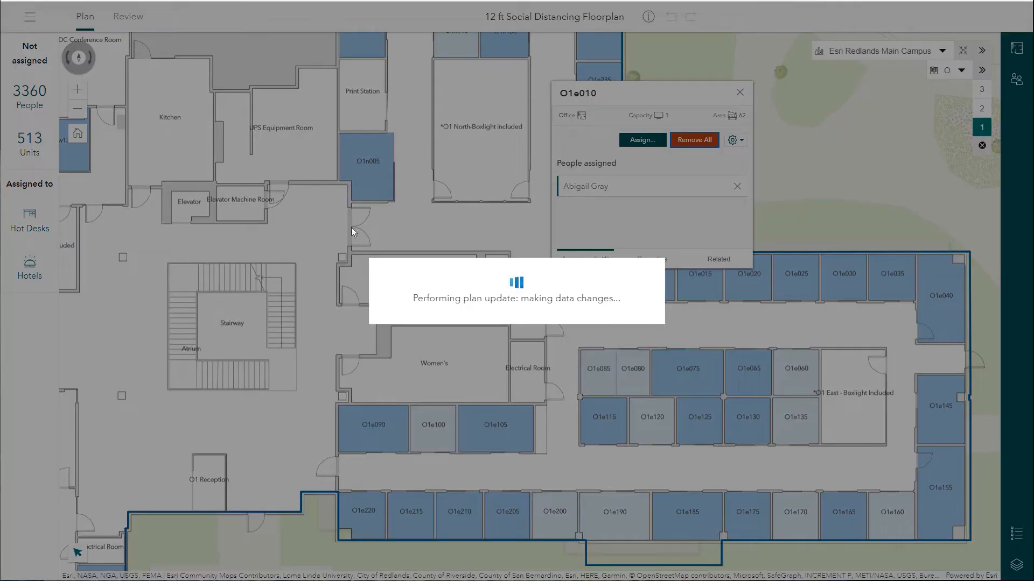
click(694, 140)
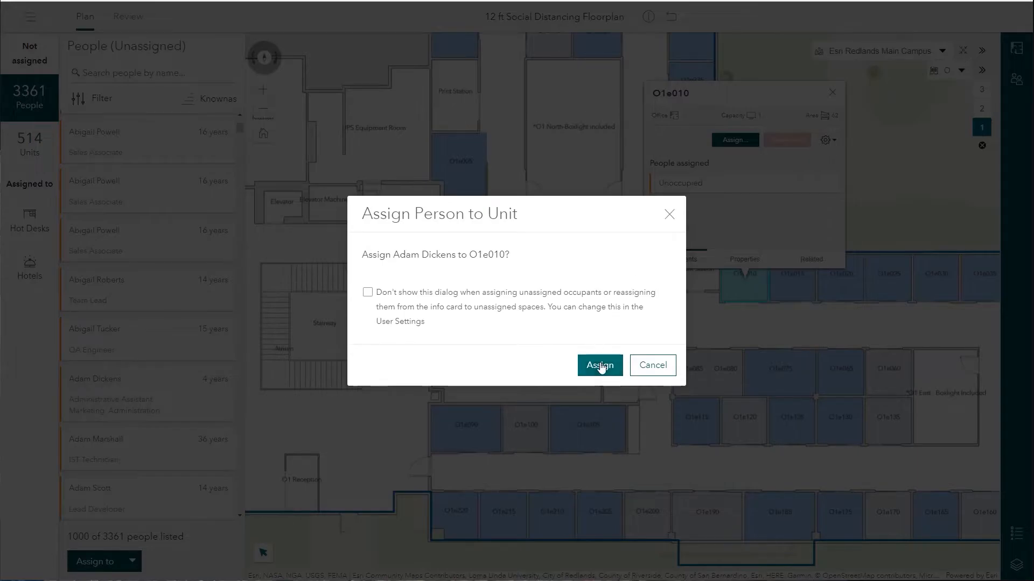
click(600, 365)
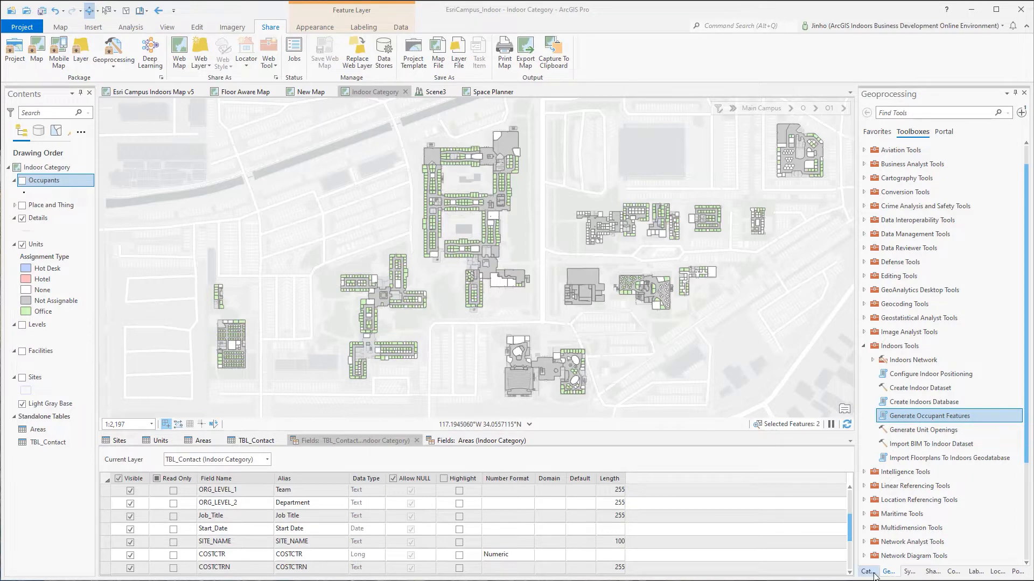
Expand Esri_Campus.gdb > Indoors, zoom to floor O1, and open the TBL_Contact table.
click(868, 571)
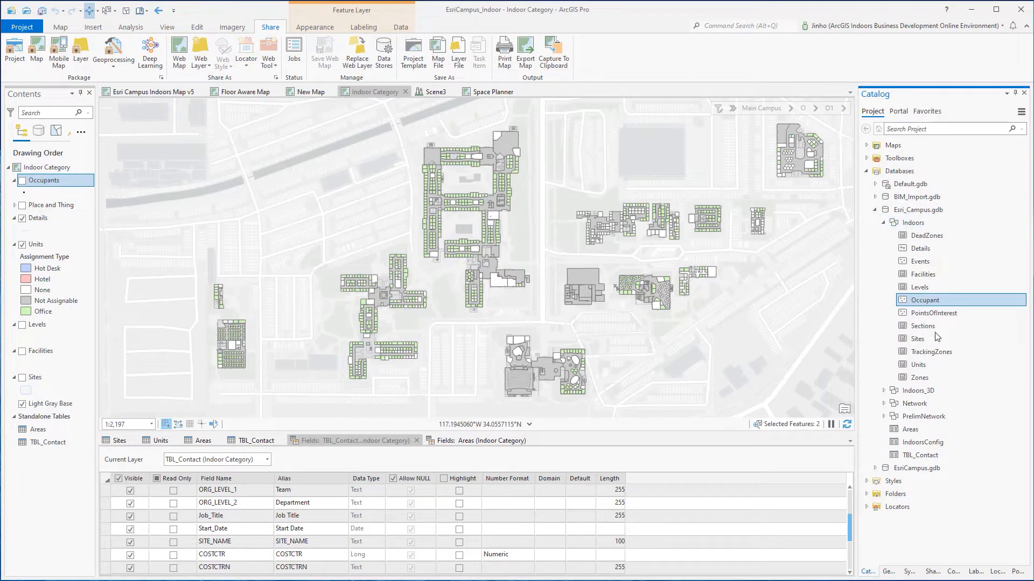
mouse_move(937, 290)
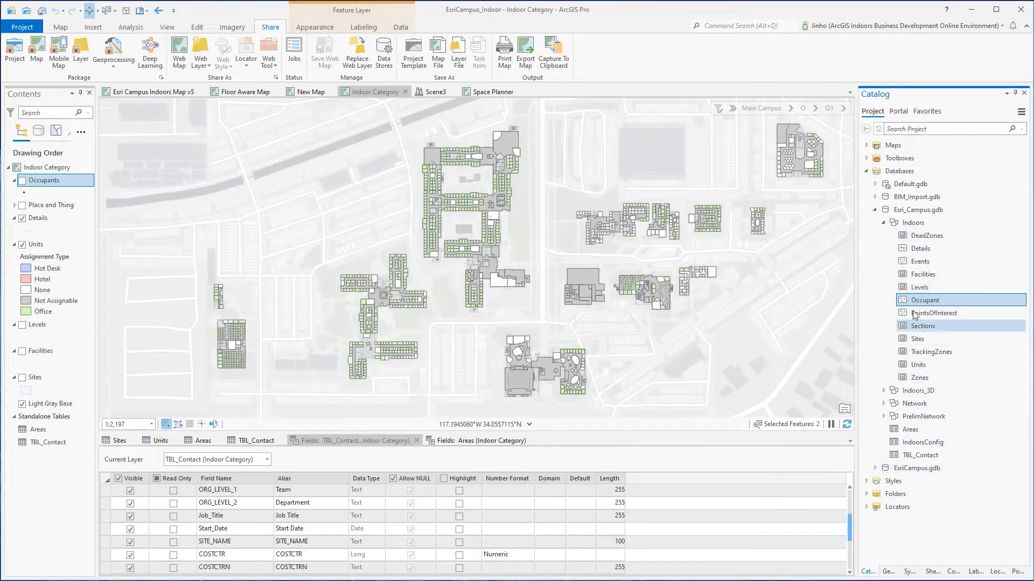
click(912, 223)
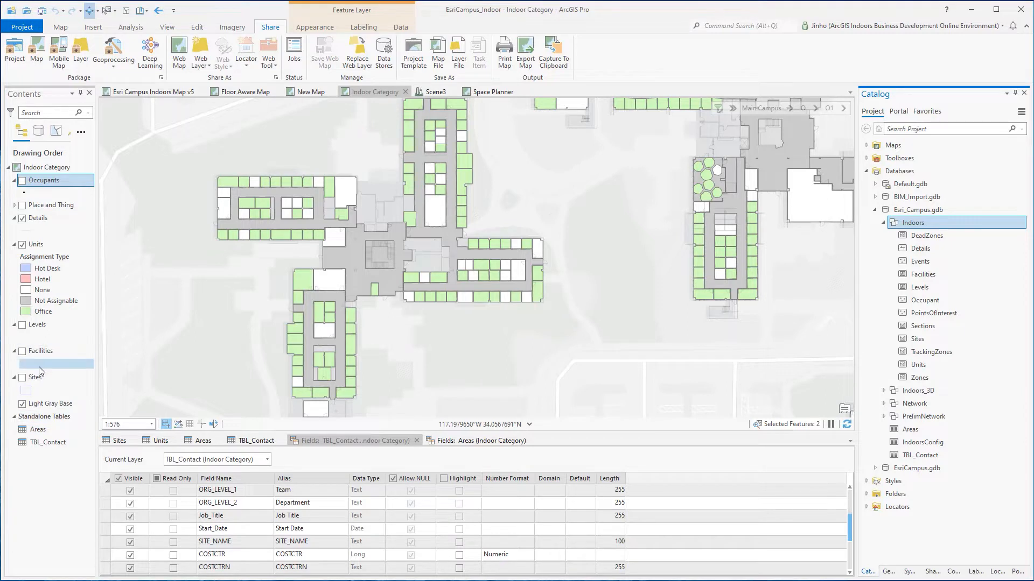
click(918, 209)
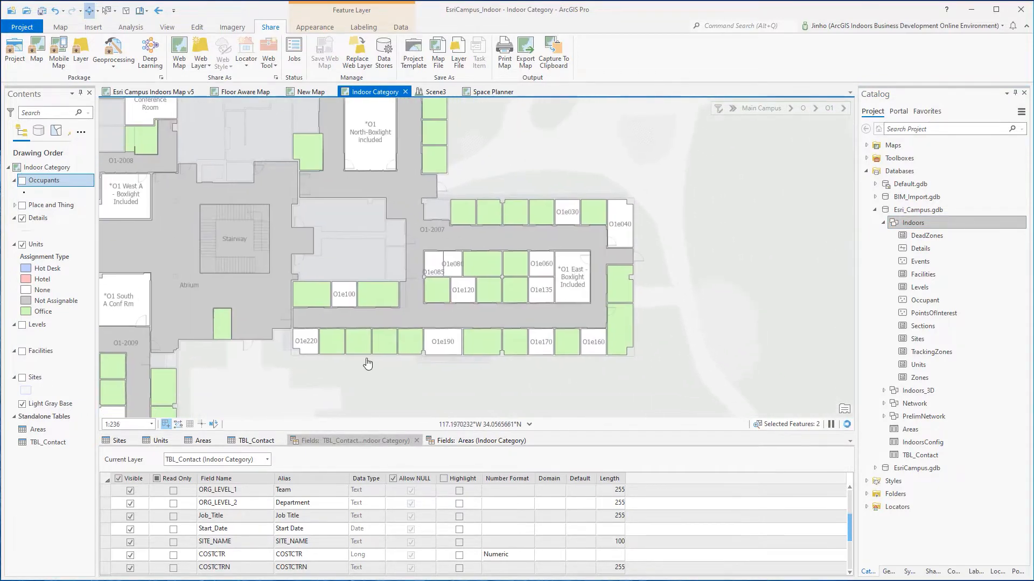
click(254, 440)
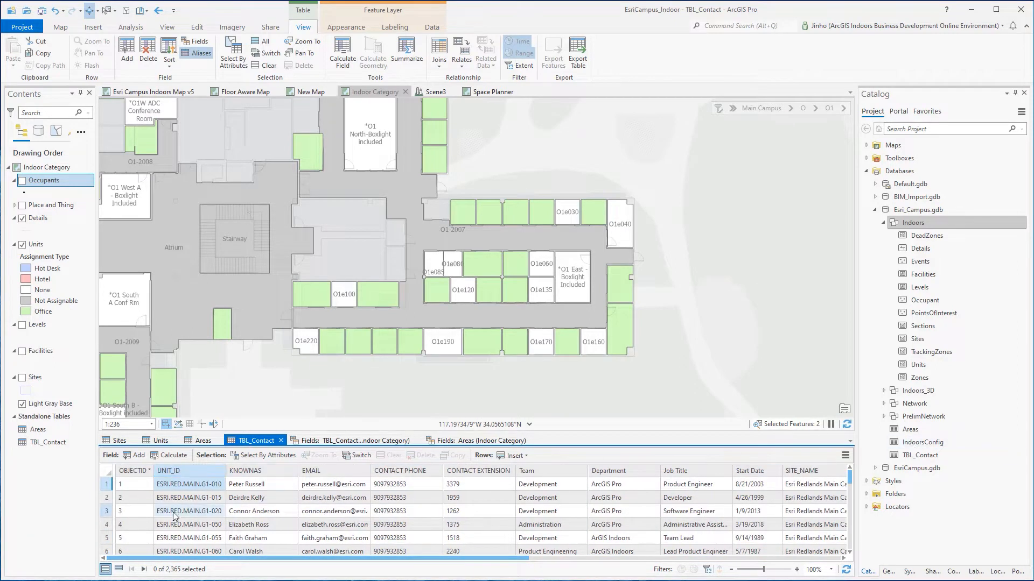
View the Areas and Units tables, then reach Design > Domains from the Units layer.
click(11, 351)
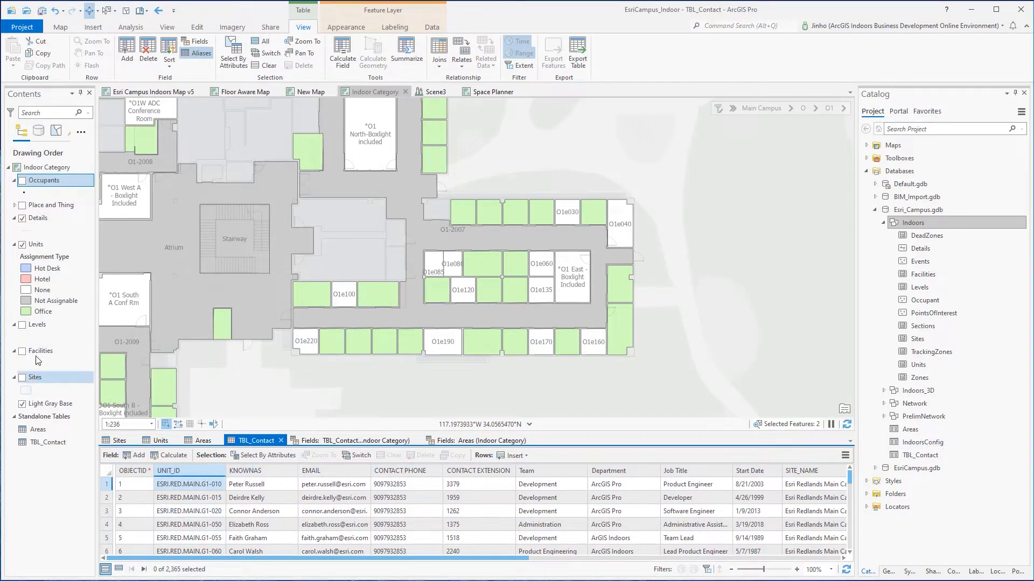
click(37, 430)
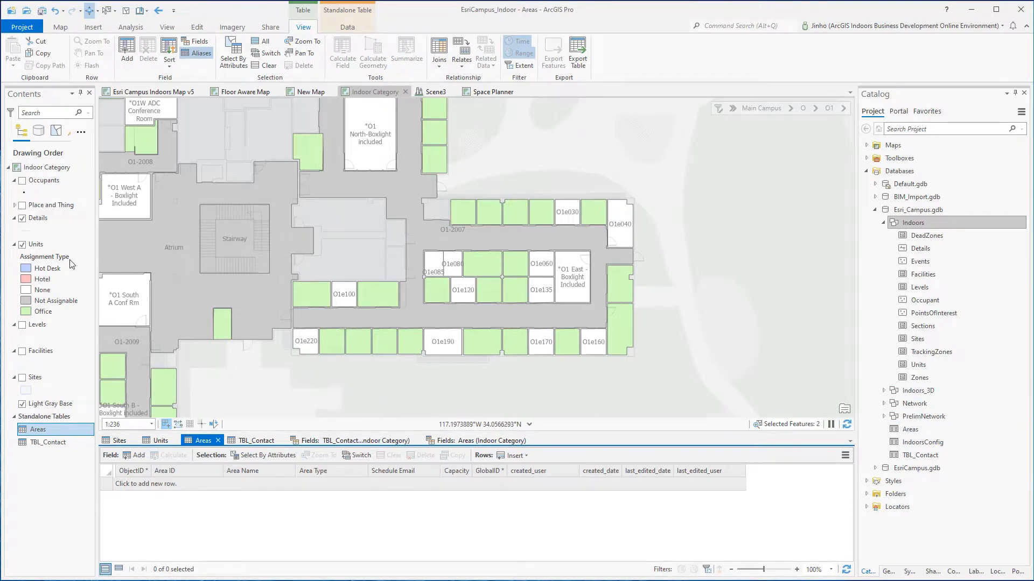
click(160, 439)
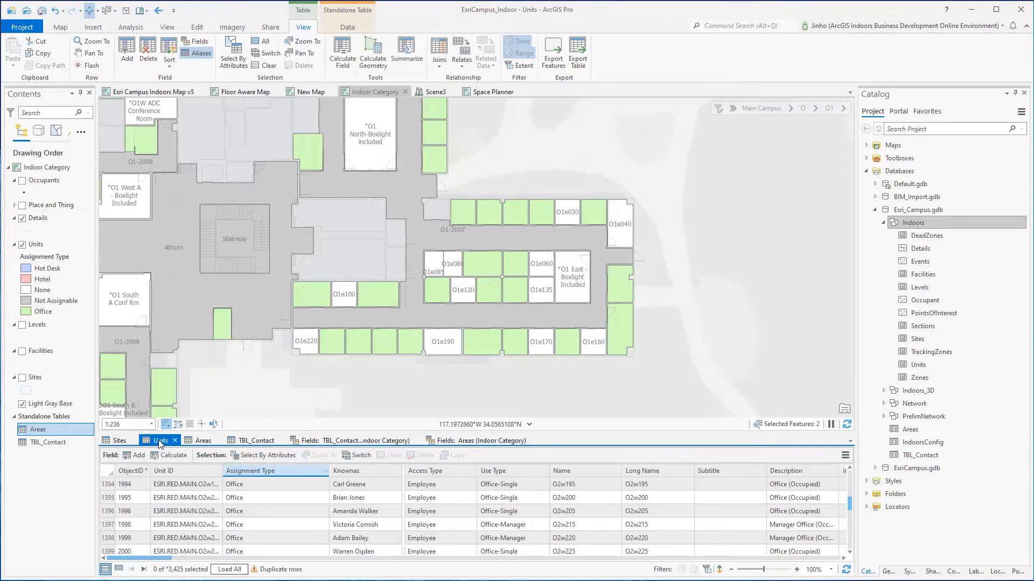
mouse_move(281, 472)
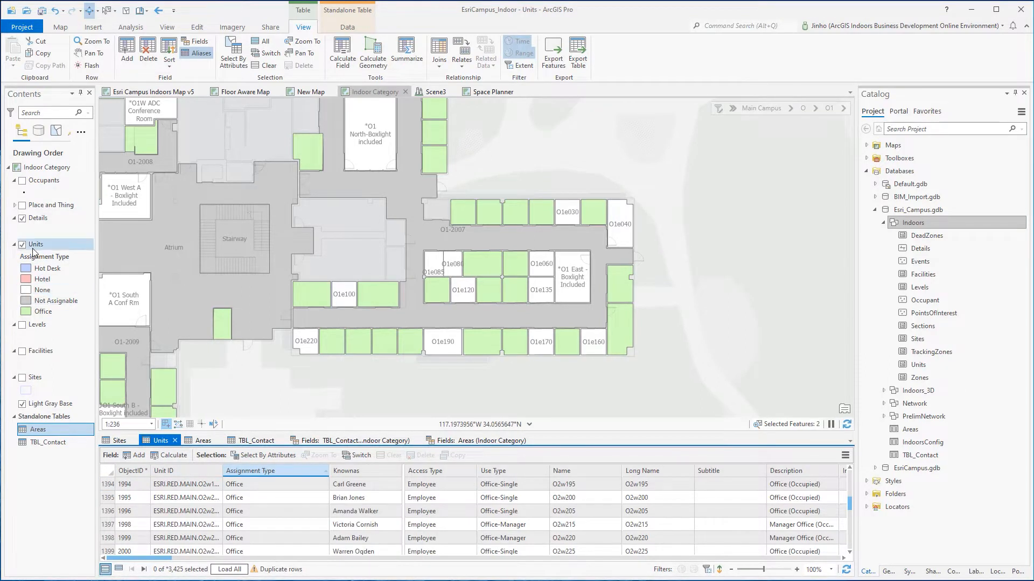
right_click(35, 245)
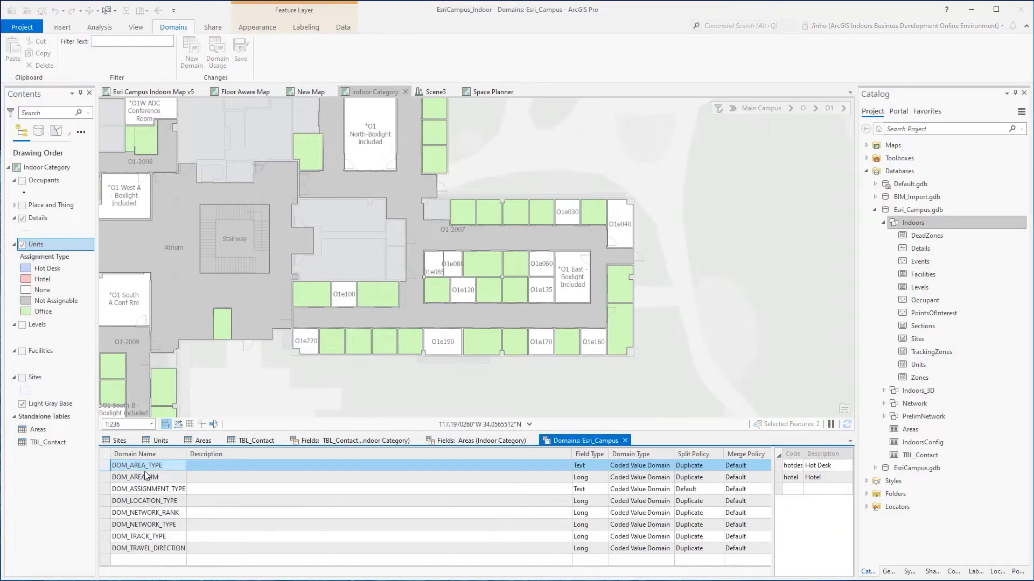
Review DOM_ASSIGNMENT_TYPE's coded values (hot desk, hotel, office, etc.), then return to Units.
click(148, 489)
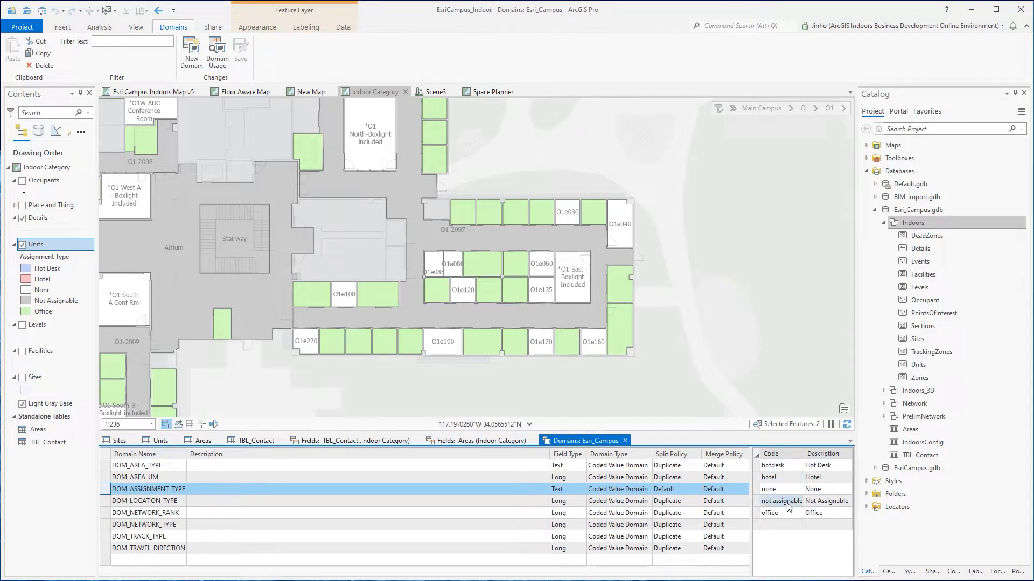
click(770, 513)
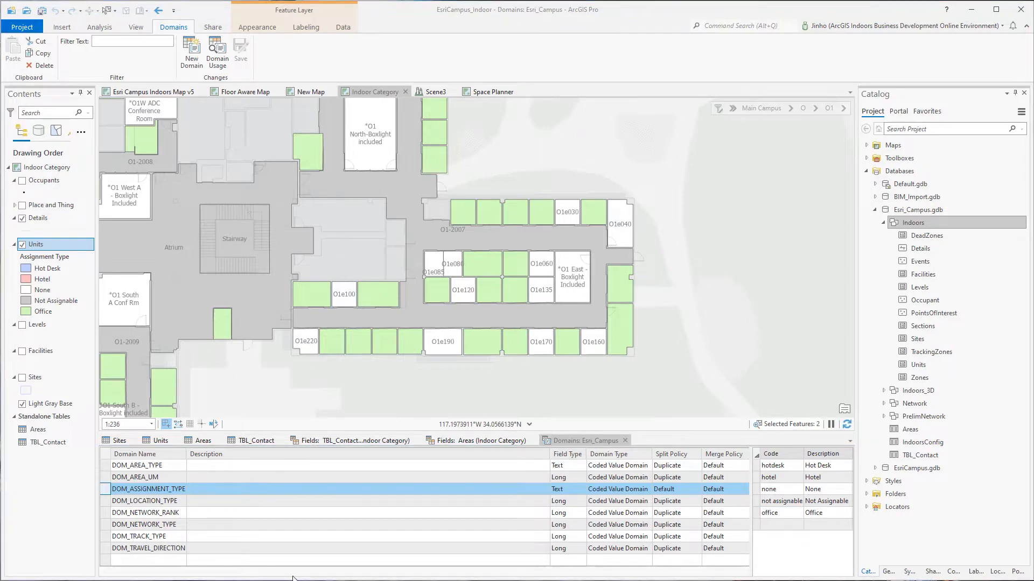
click(159, 441)
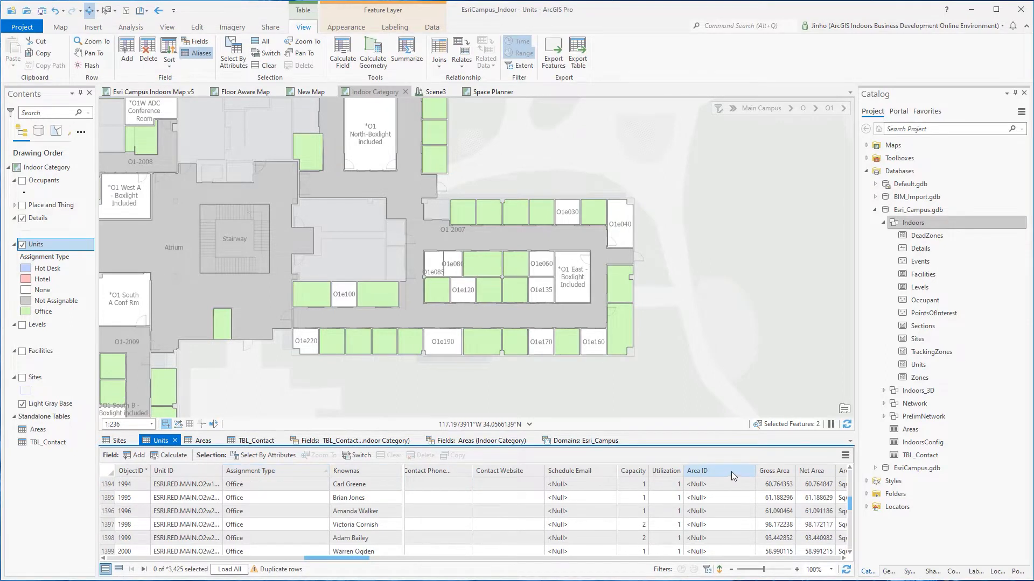
Open the Units column header menu to reach the Fields design view.
right_click(698, 470)
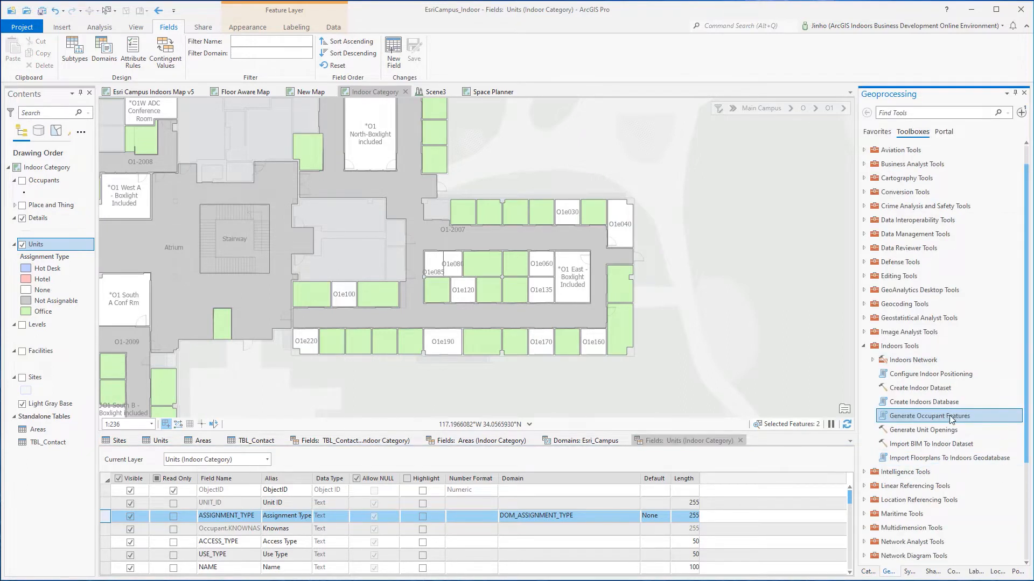
Glance at Create Indoors Database, back out to toolboxes, and reshow the Units table.
click(924, 402)
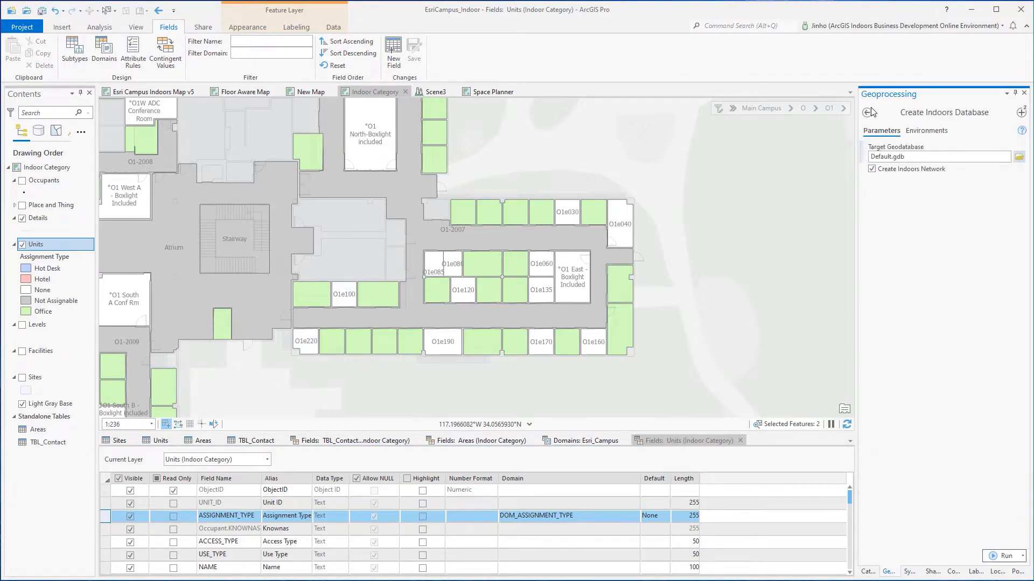
click(866, 113)
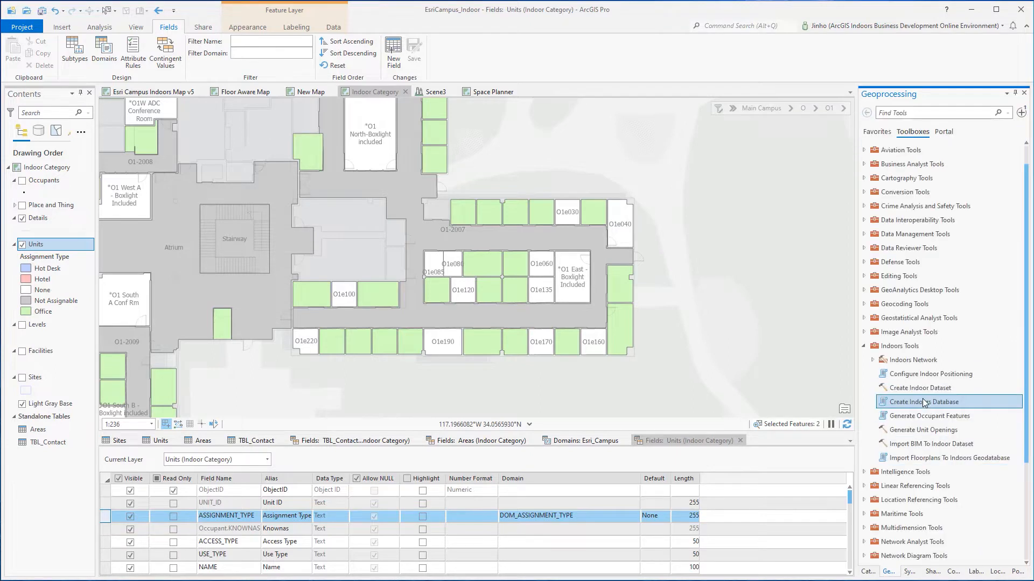
mouse_move(931, 389)
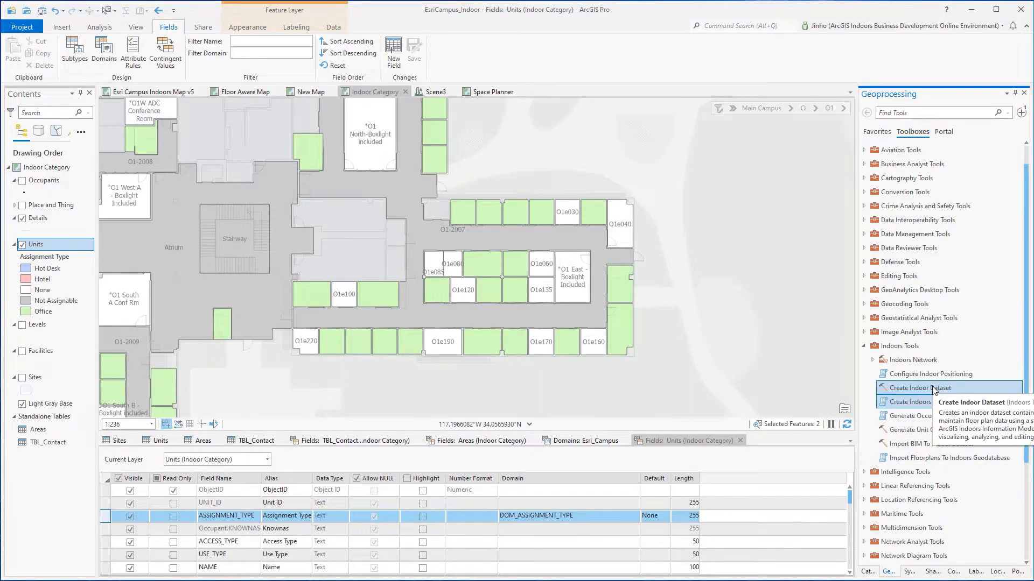
mouse_move(926, 407)
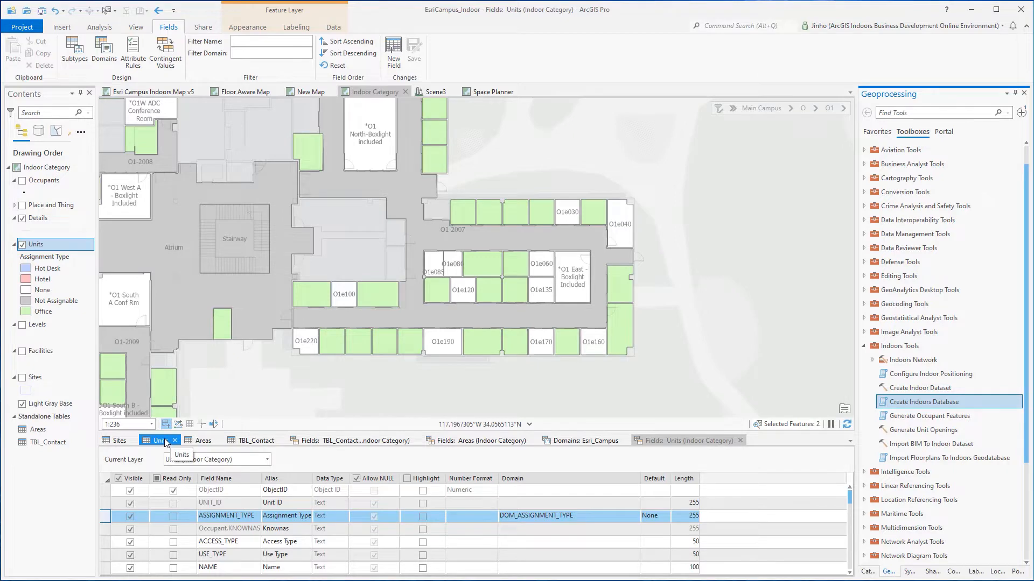
click(159, 439)
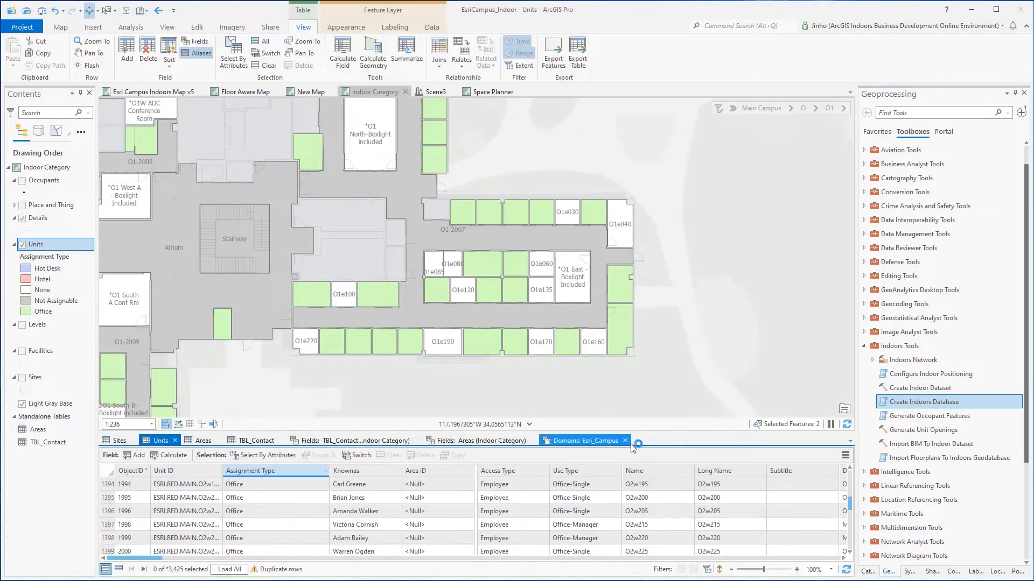
Close domains, toggle between Units and TBL_Contact tables, then view TBL_Contact's fields.
click(625, 441)
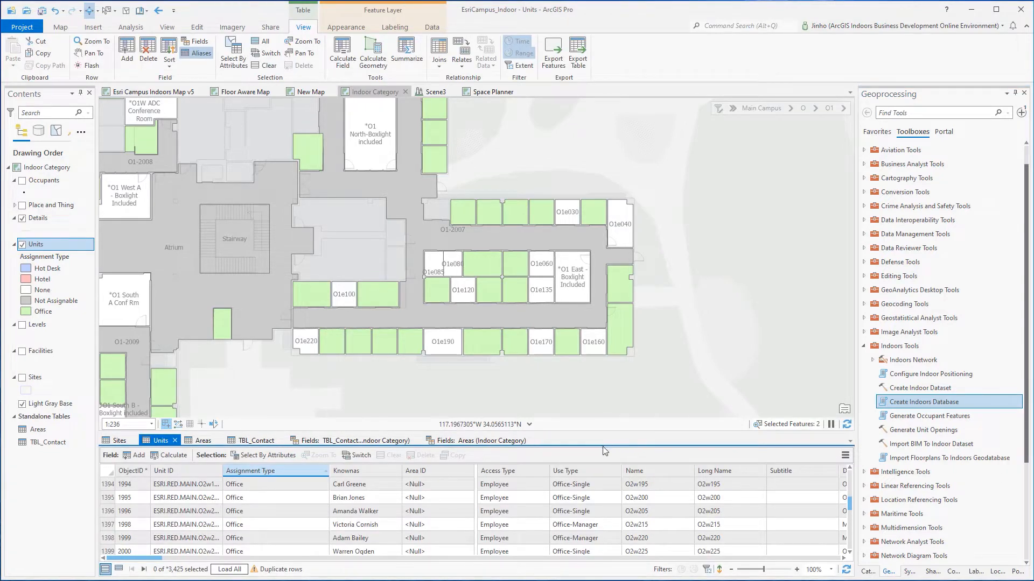
click(257, 440)
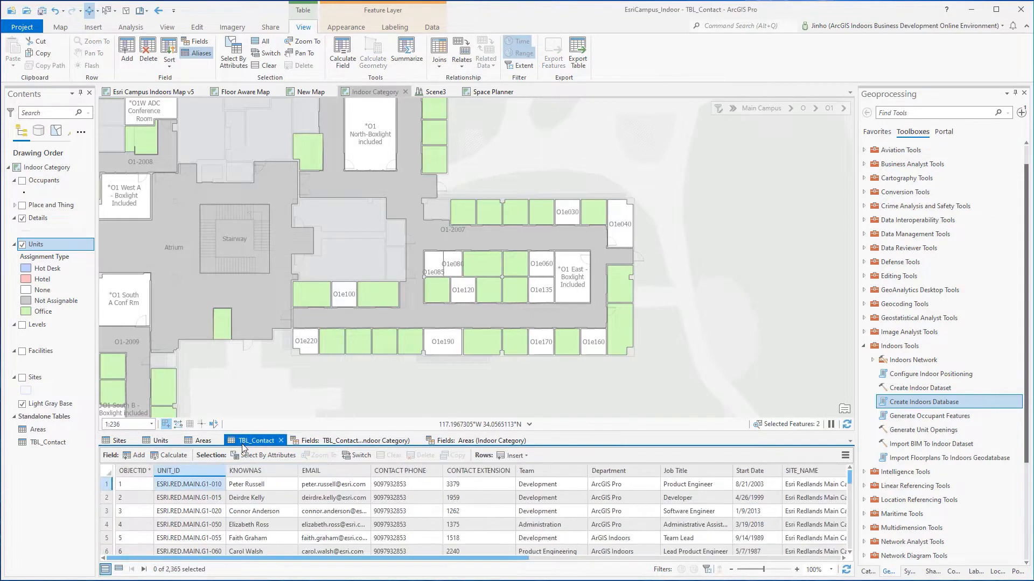
click(43, 442)
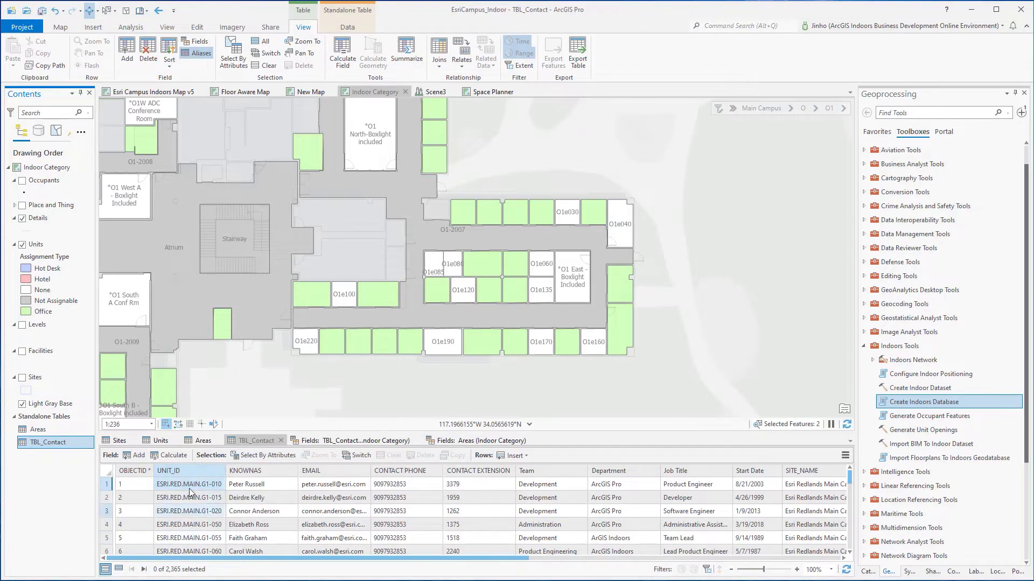
click(156, 440)
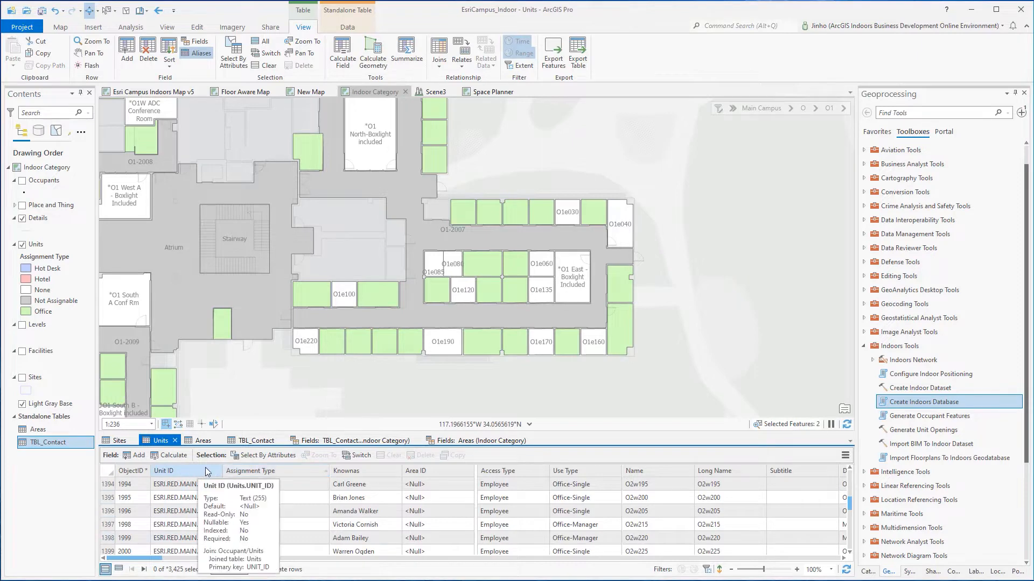
click(261, 440)
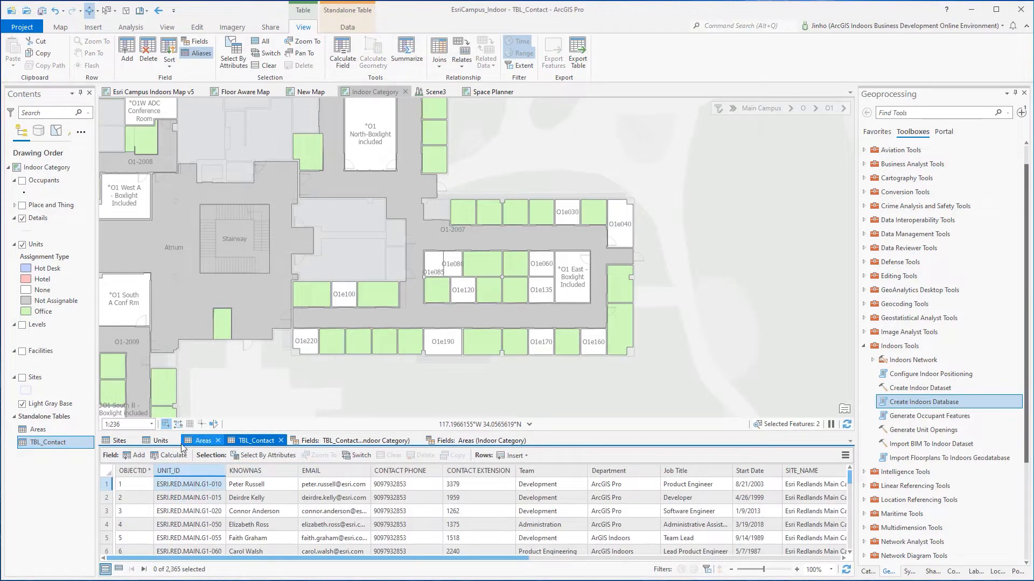
click(156, 440)
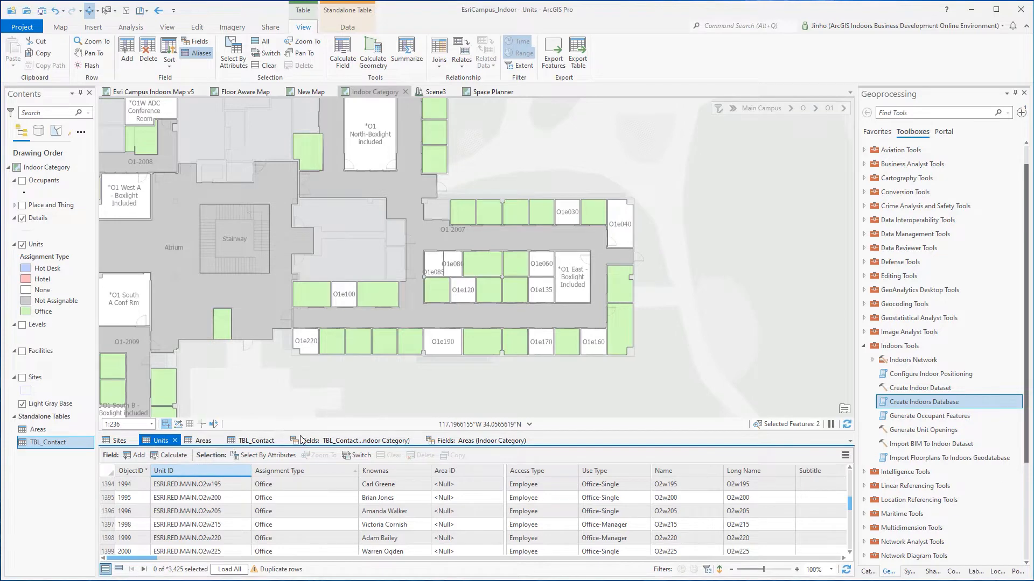
click(259, 440)
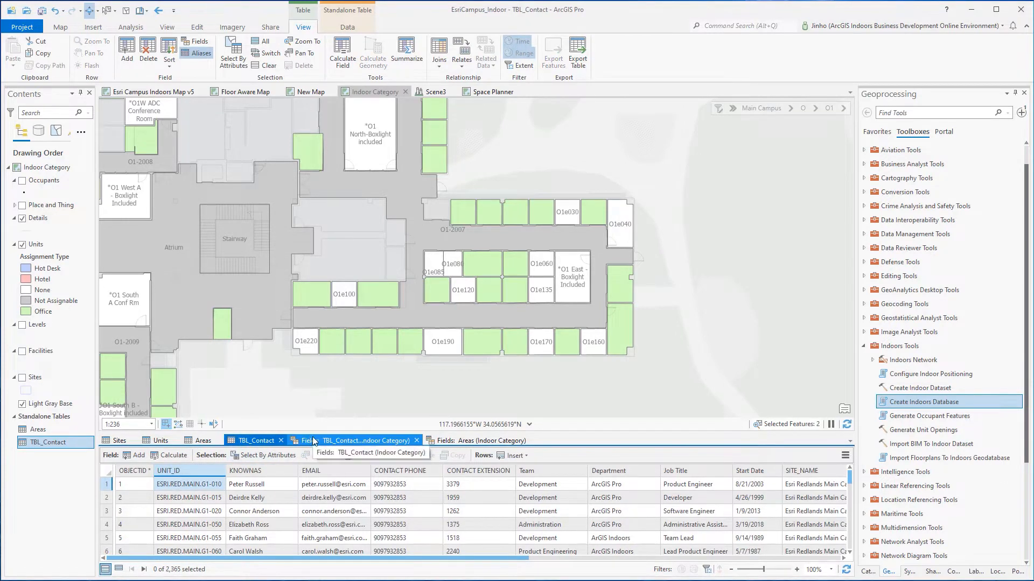
click(313, 440)
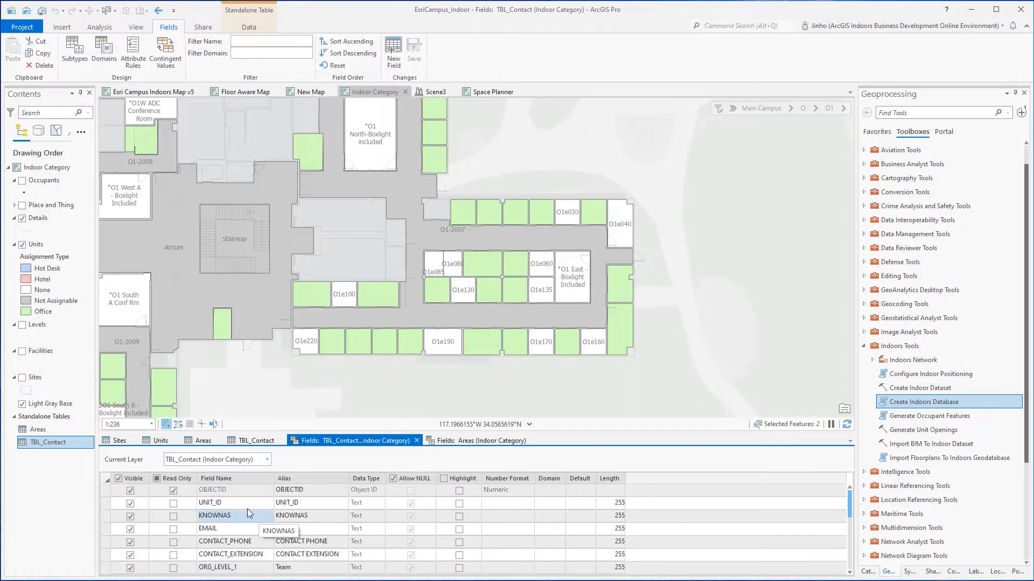
click(208, 529)
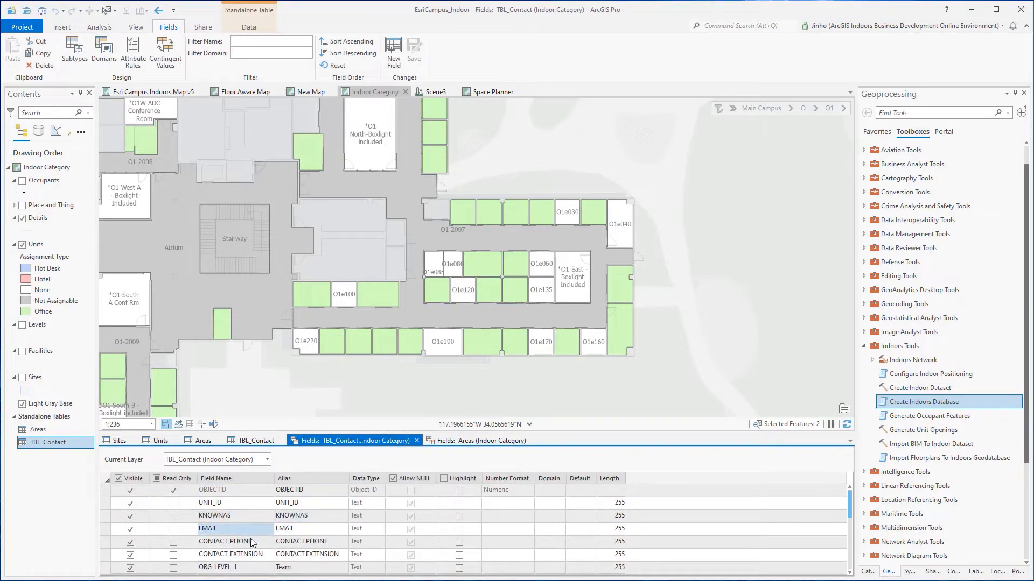
click(227, 554)
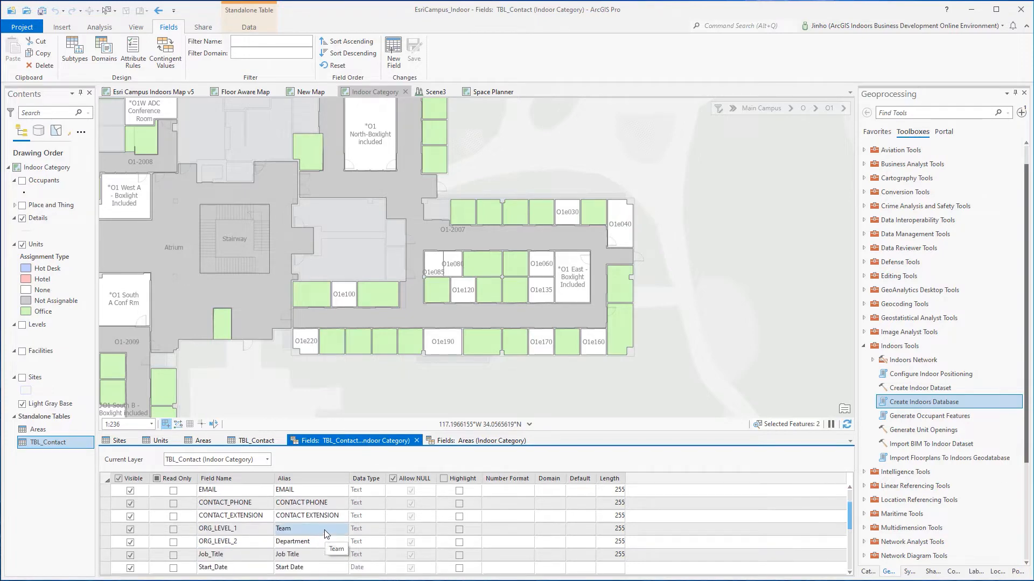
click(255, 441)
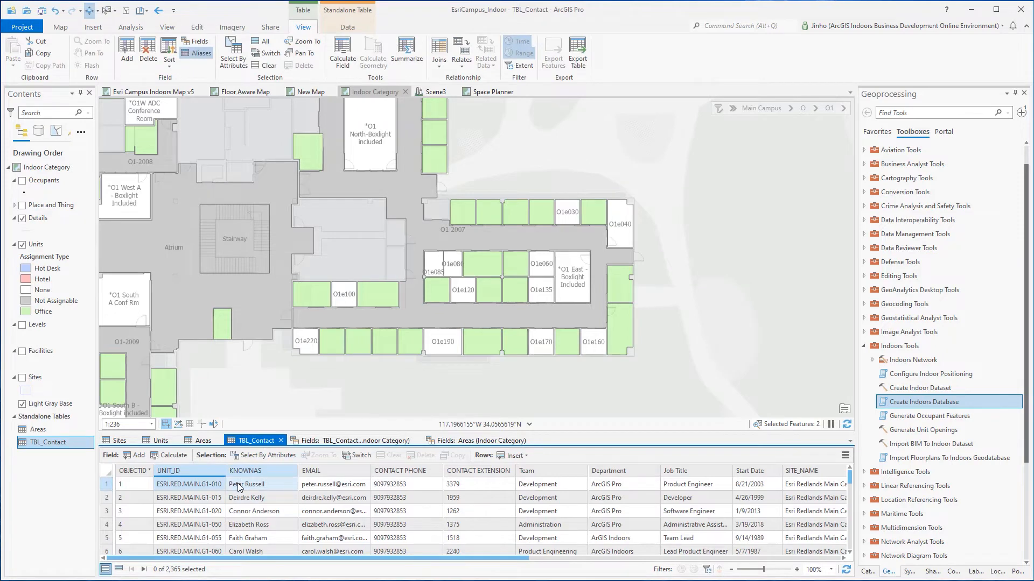
scroll(down, 3)
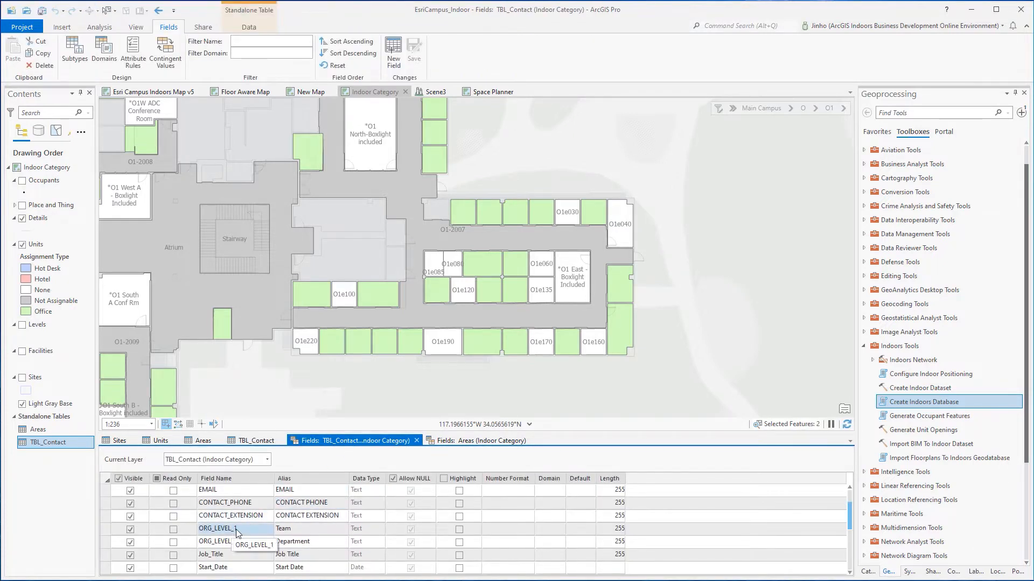
scroll(down, 3)
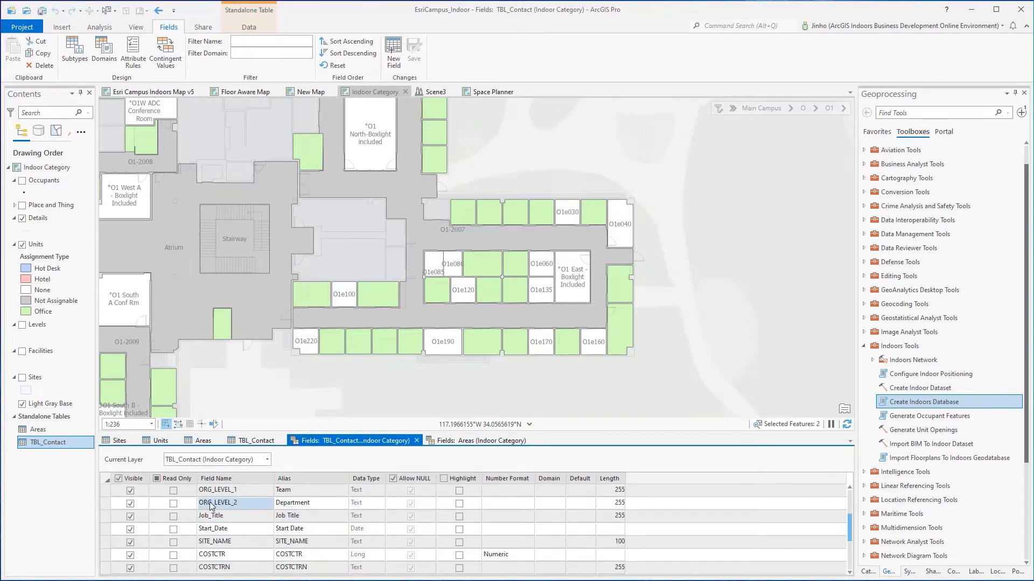
click(211, 515)
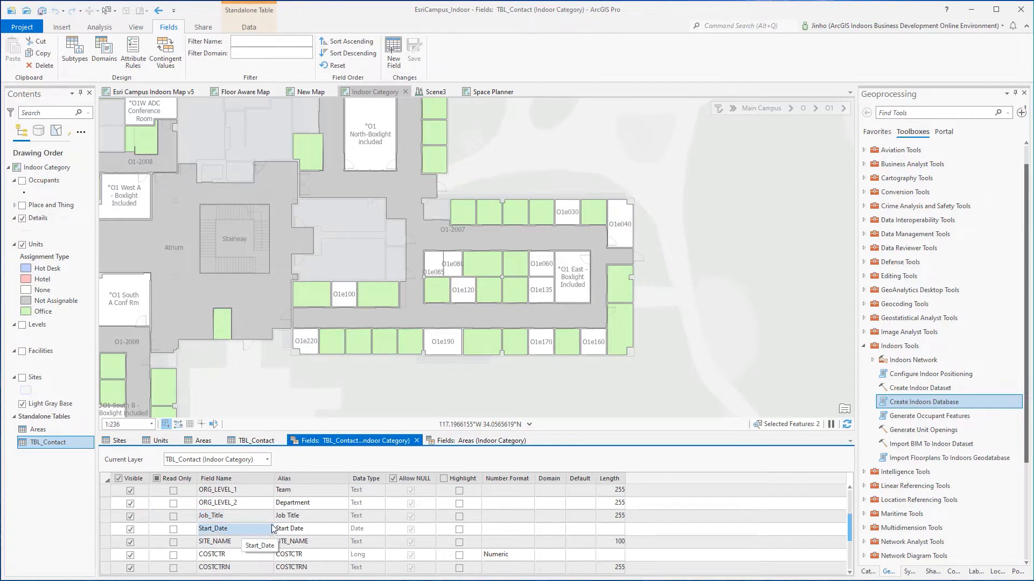
click(215, 542)
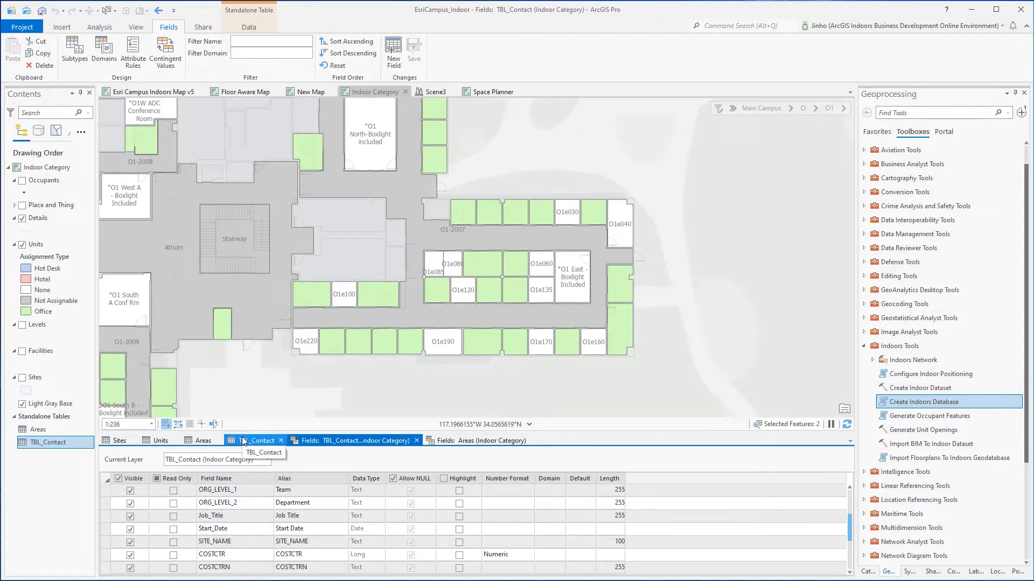
click(257, 439)
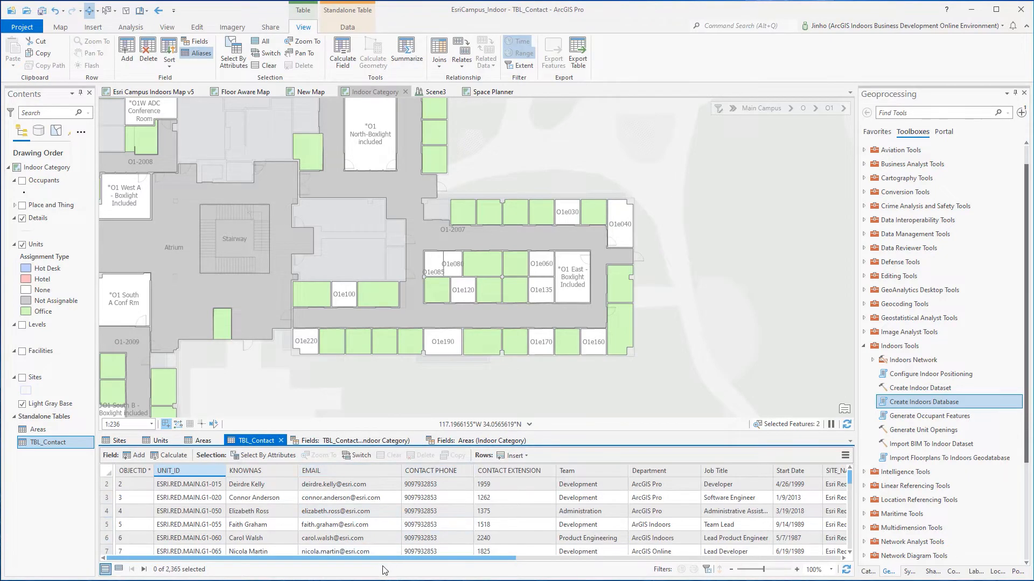
scroll(right, 3)
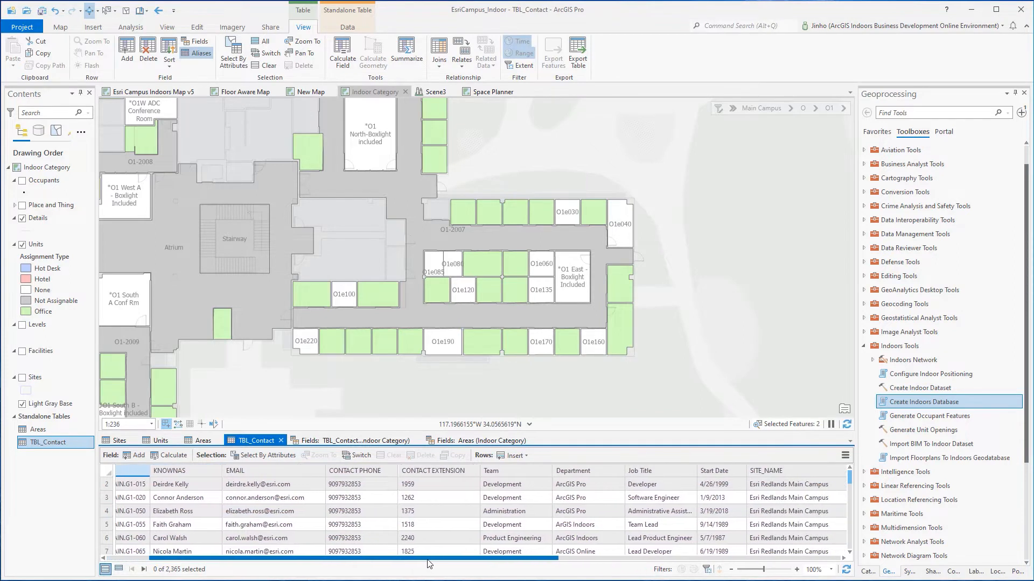
scroll(right, 3)
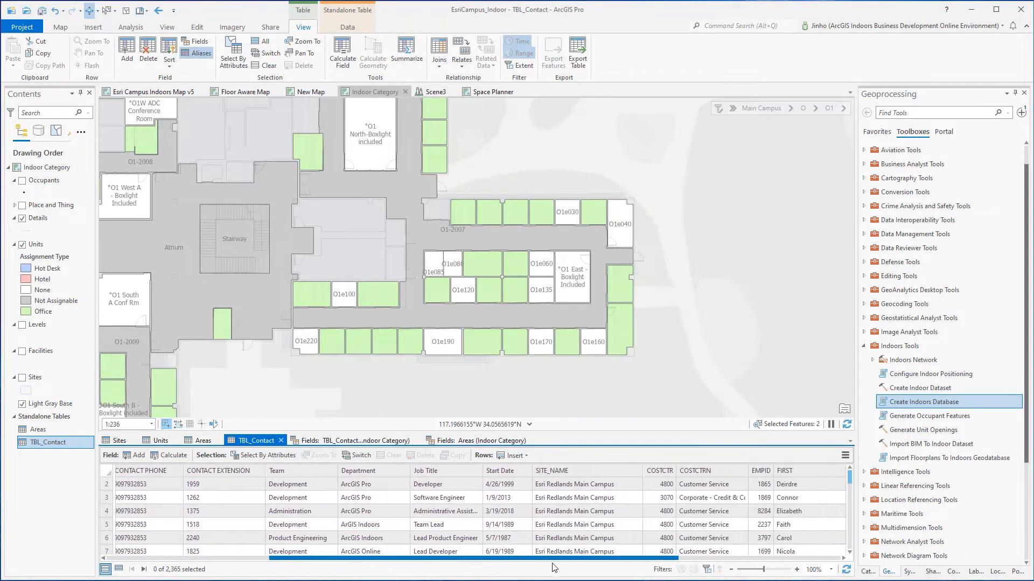
drag(554, 565, 613, 565)
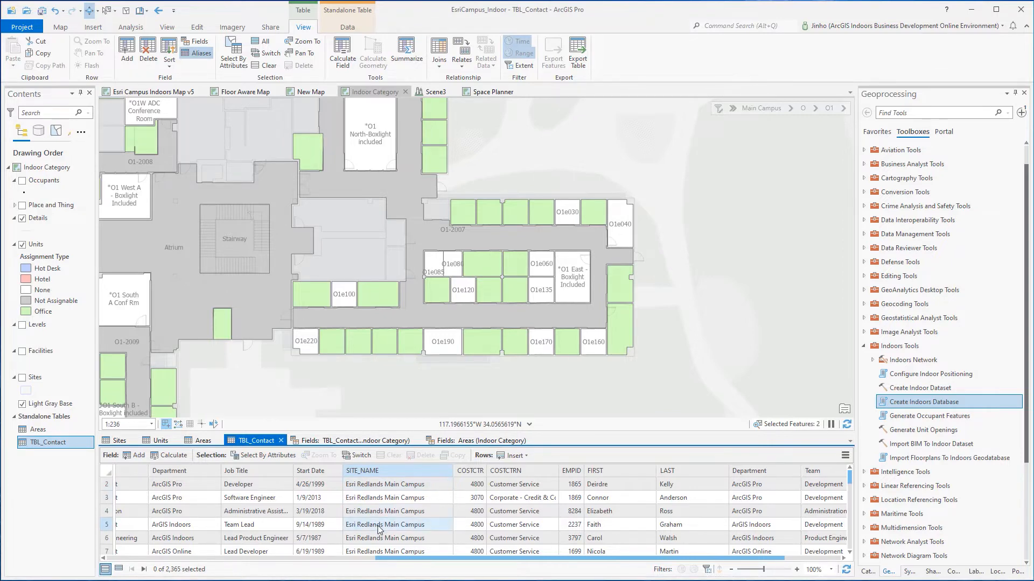
click(119, 440)
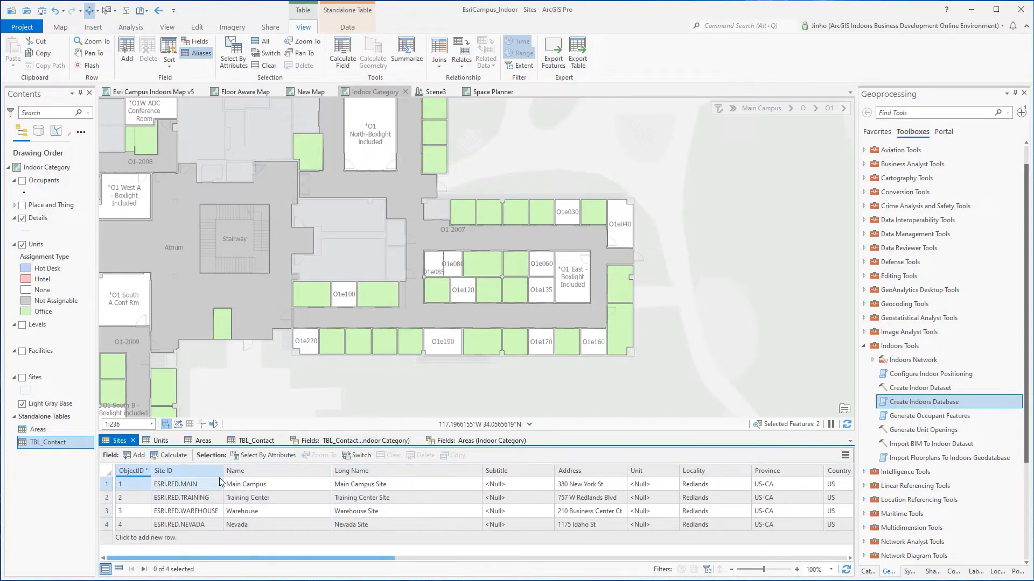
click(160, 440)
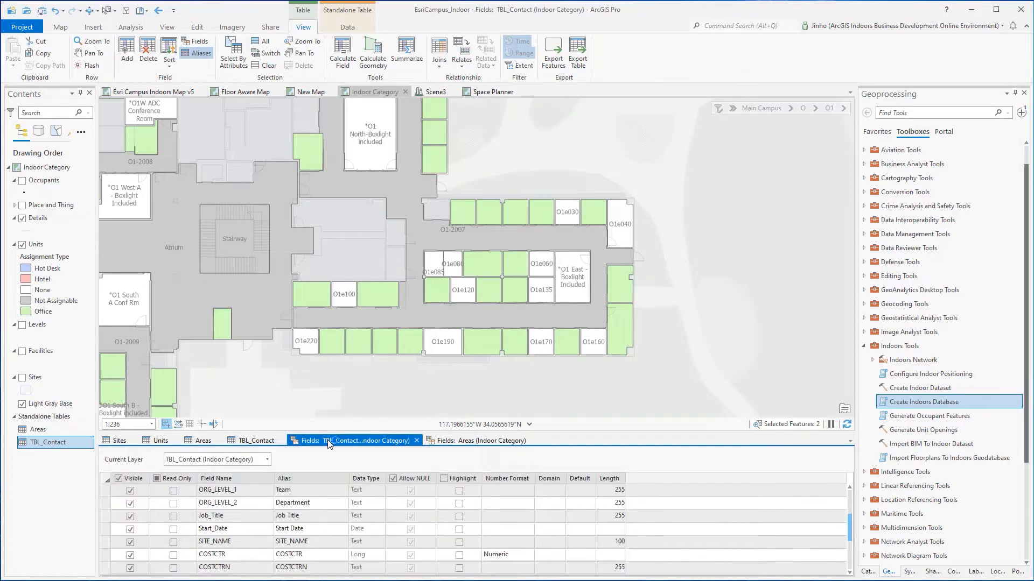
Open Generate Occupant Features from recent tools and set Input Unit Features to Units.
click(169, 26)
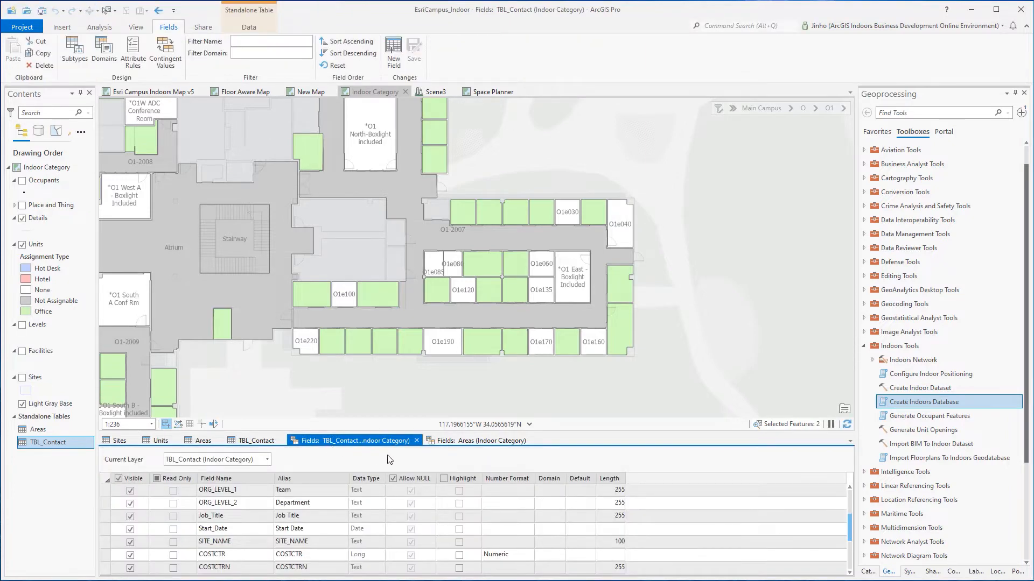
mouse_move(150, 455)
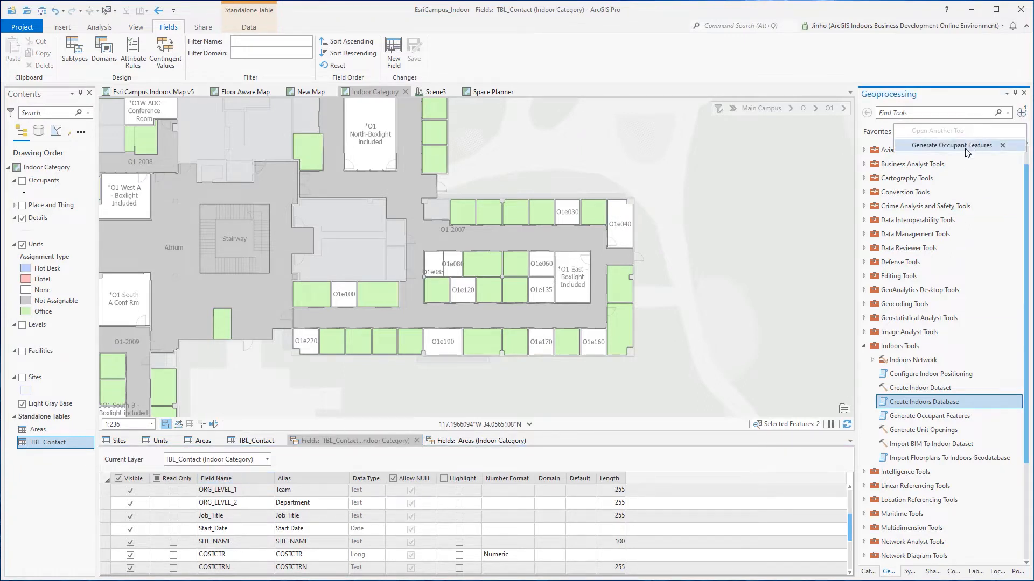
click(951, 145)
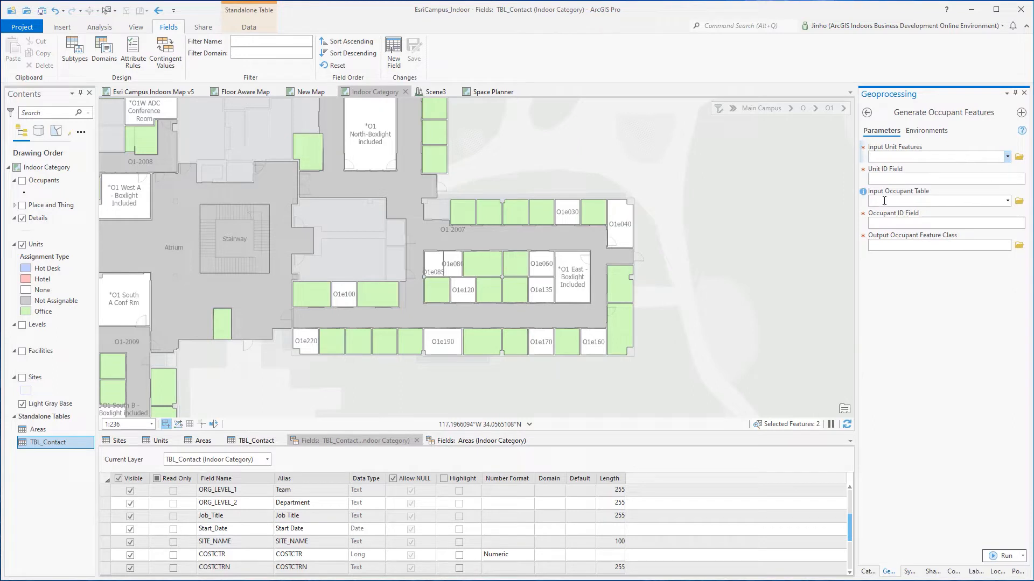
click(1004, 157)
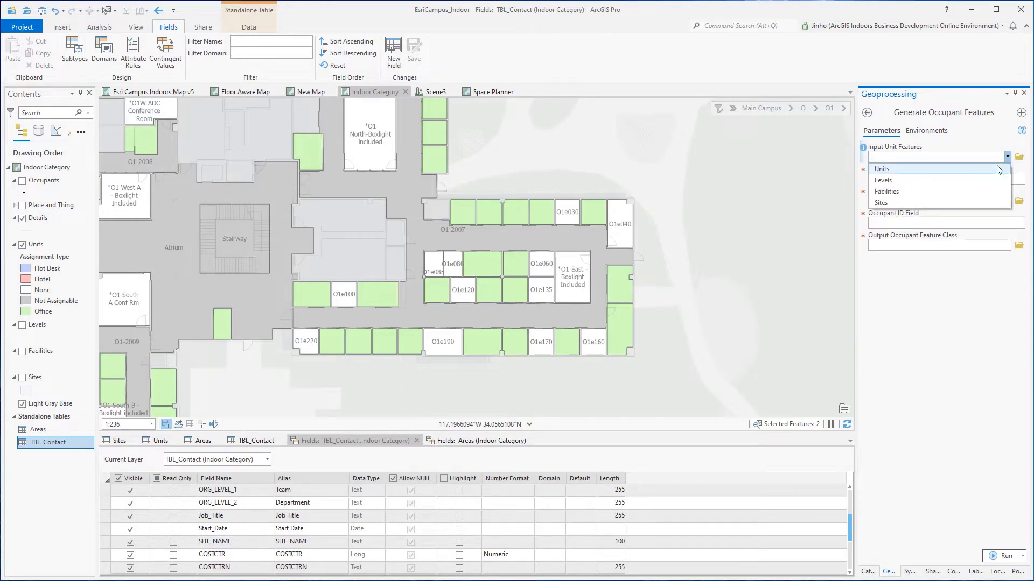
click(881, 169)
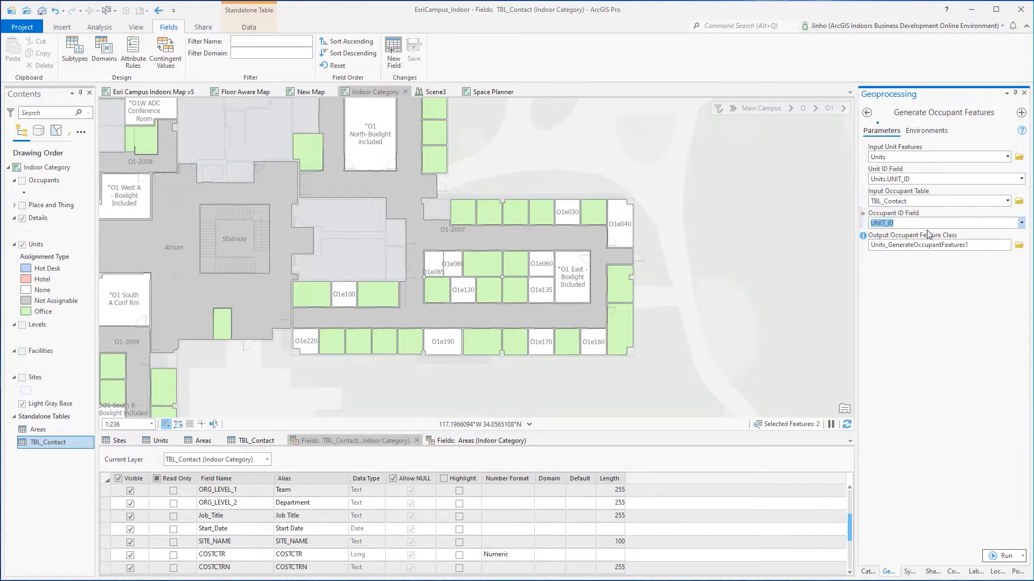
Set the output occupant feature class to Esri_Campus.gdb > Indoors > Occupant.
click(1019, 245)
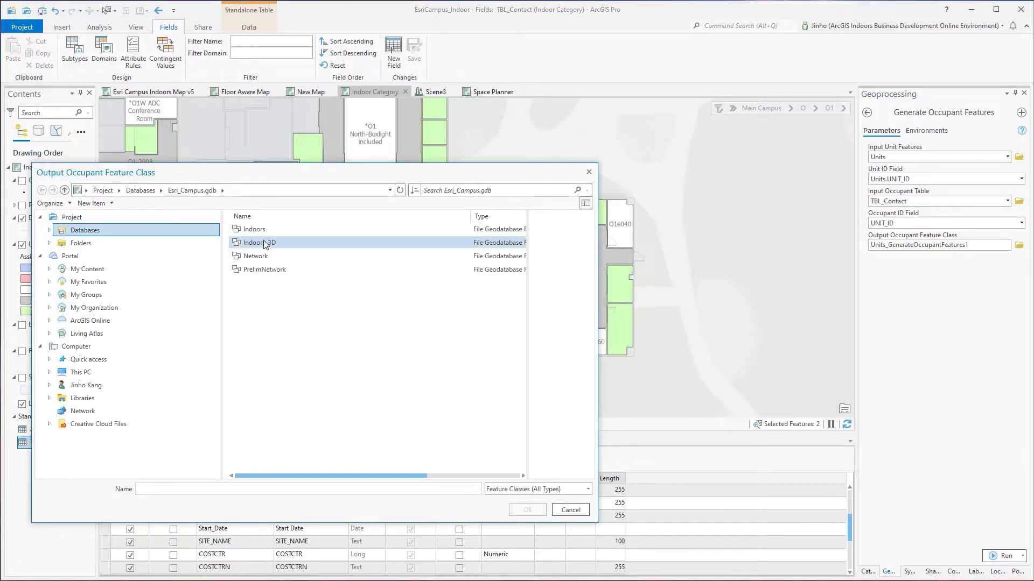
double_click(253, 242)
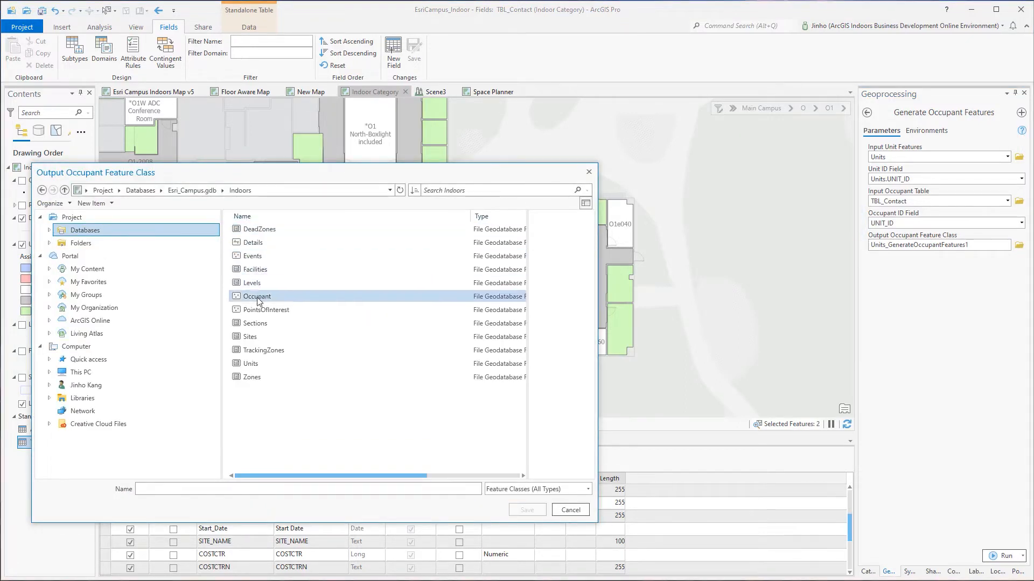
click(257, 296)
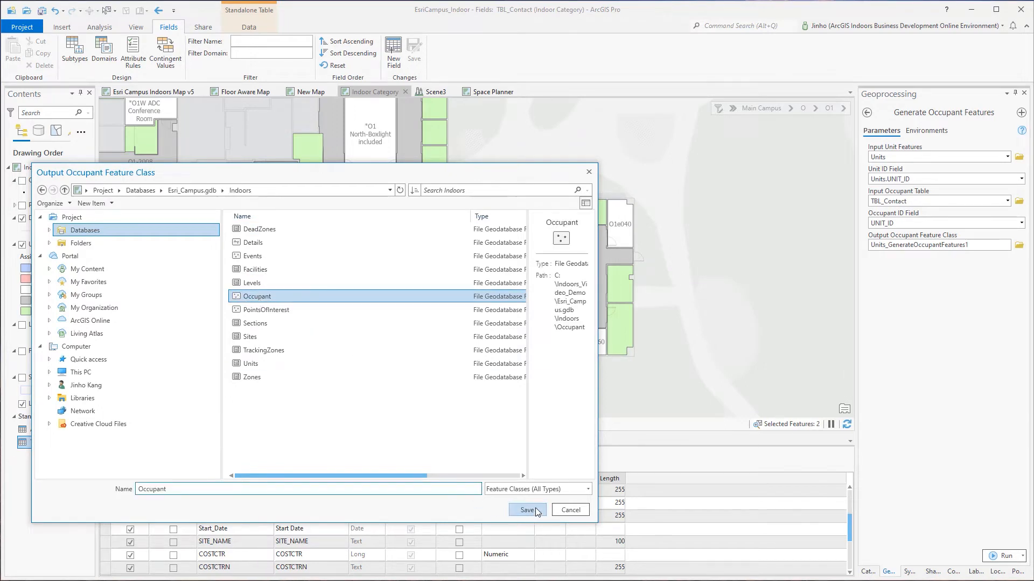
click(527, 510)
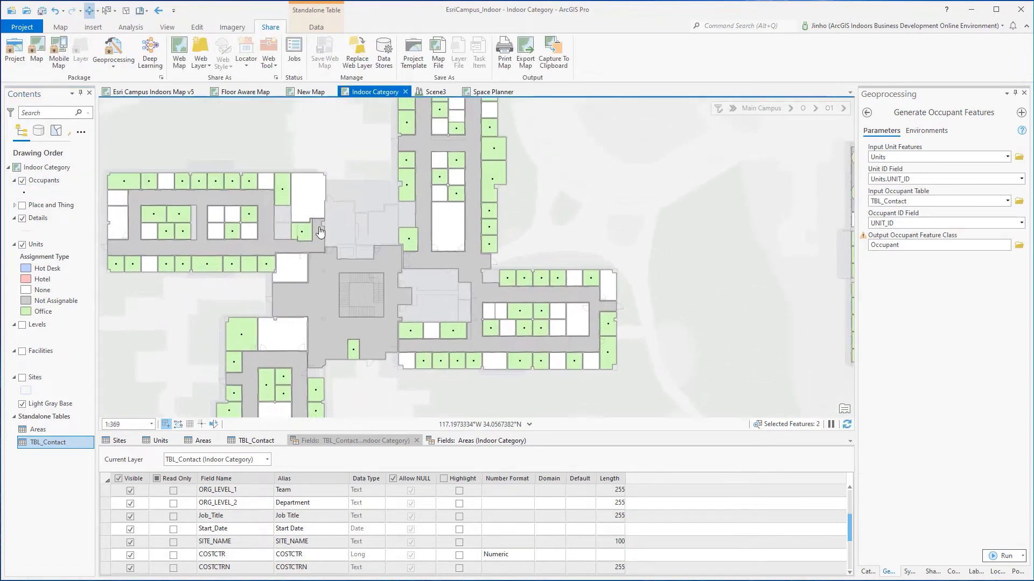
Select the Units layer in the Contents pane and show its context menu.
click(25, 192)
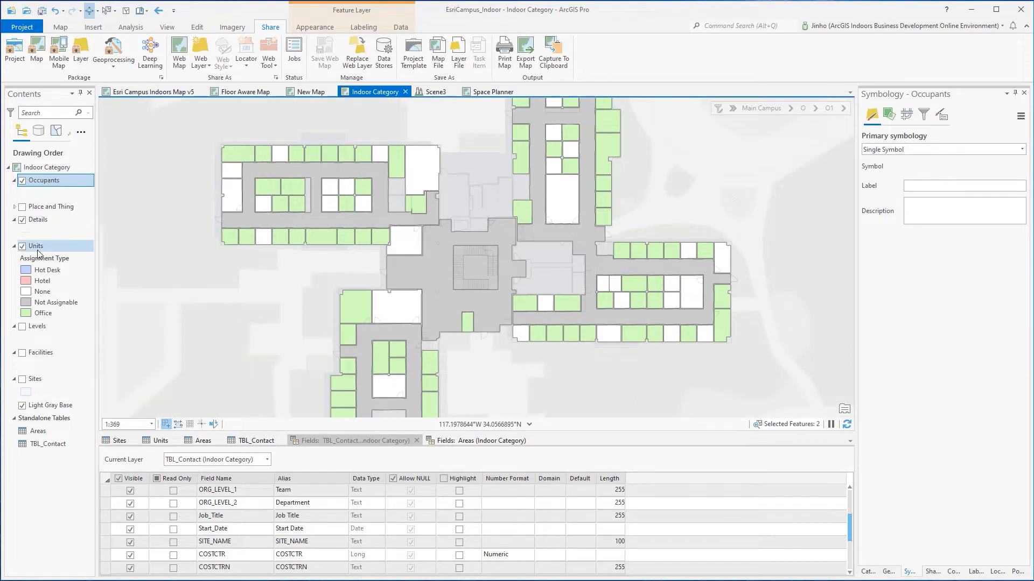
click(35, 246)
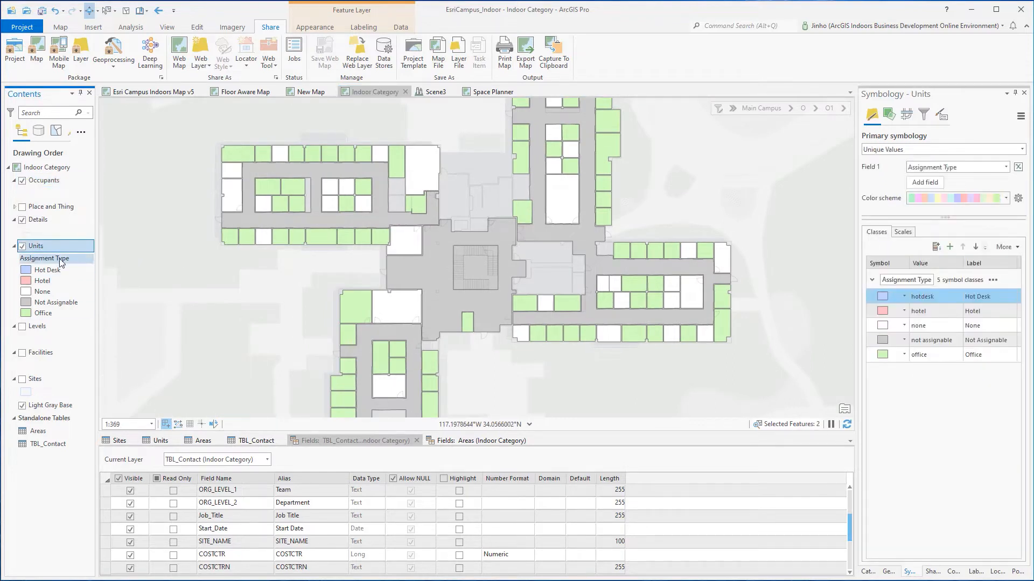
right_click(36, 246)
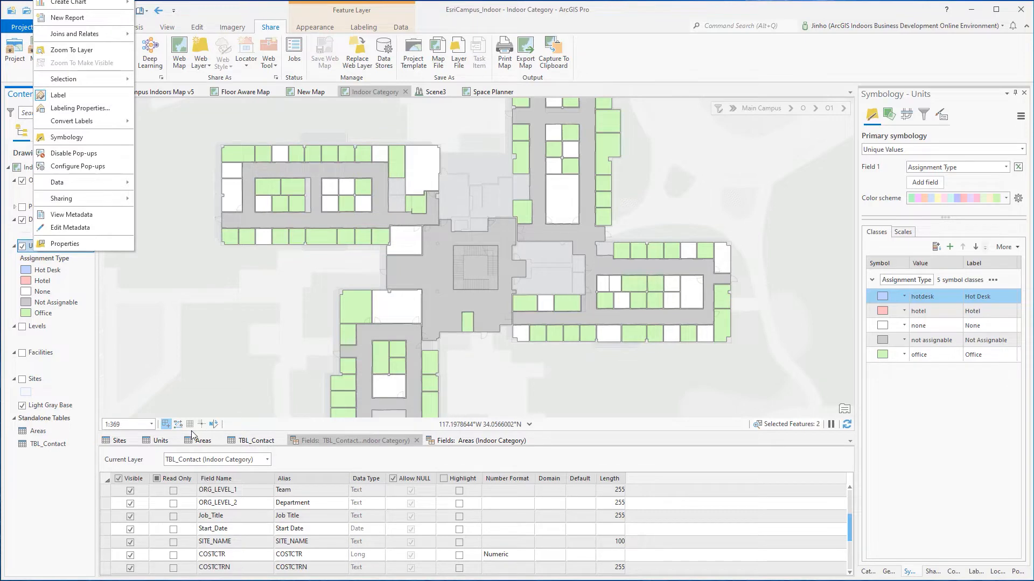
Browse Assignment Types in the Units attribute table and zoom to hallway VE1-3553.
click(157, 440)
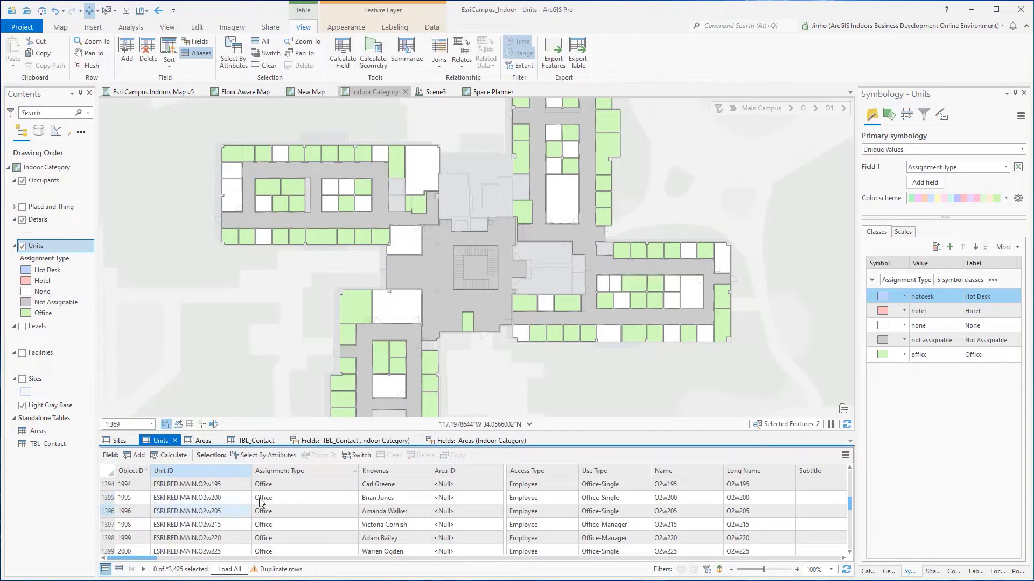
click(378, 485)
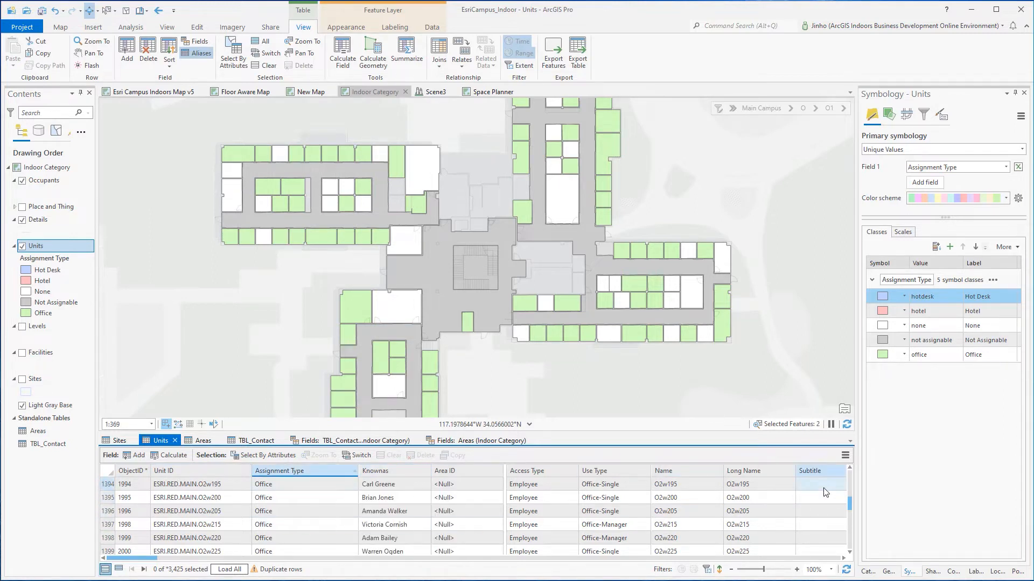
scroll(down, 3)
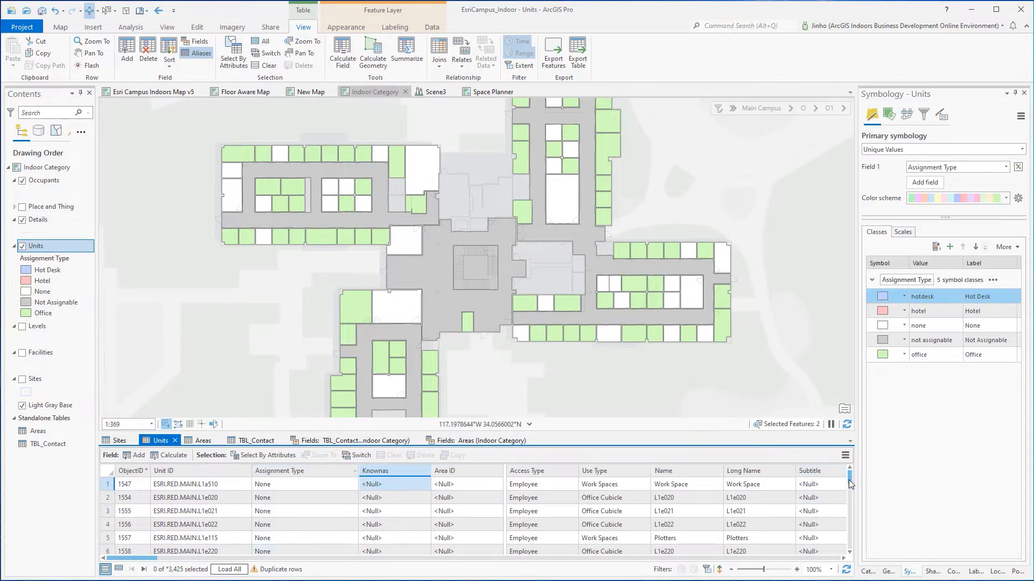
scroll(down, 3)
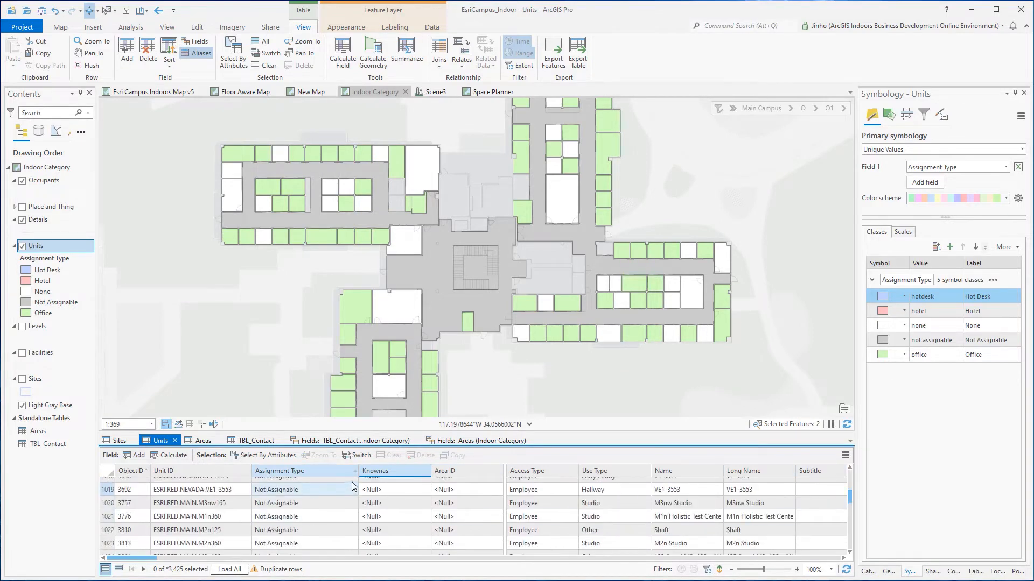
mouse_move(112, 493)
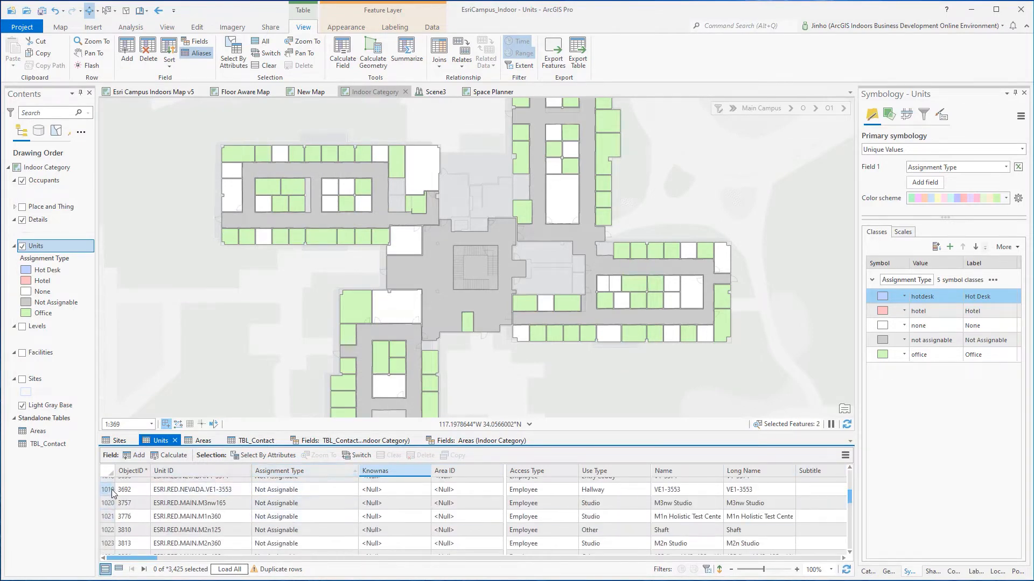
right_click(113, 489)
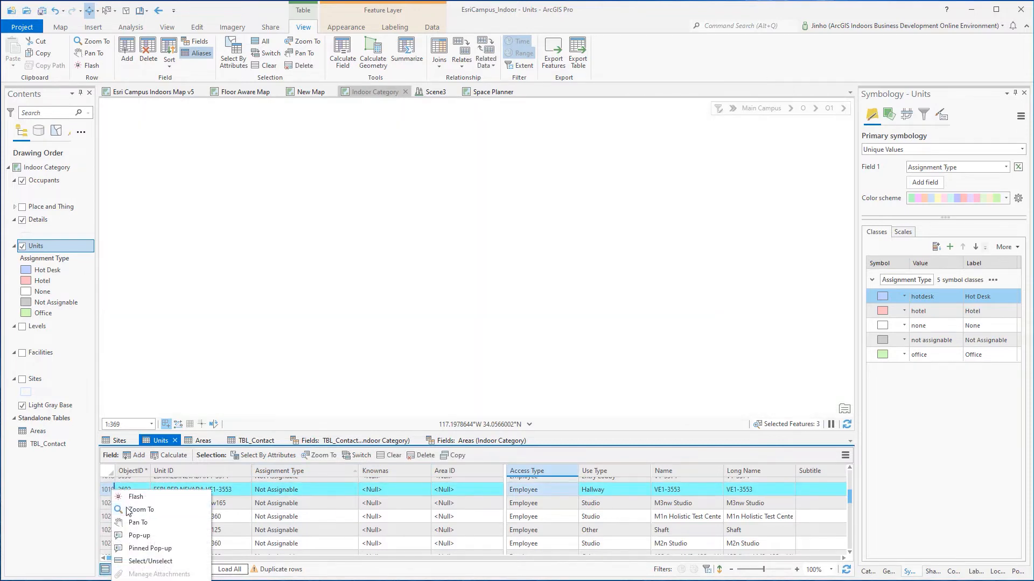
click(139, 510)
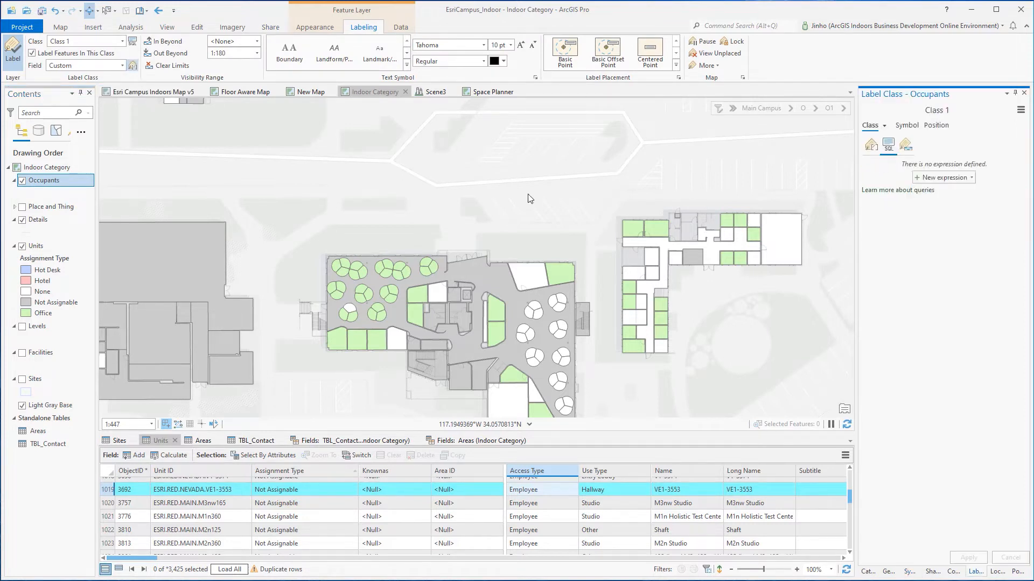
Review the Units label expression and query, disable floor filtering, and zoom out.
click(940, 177)
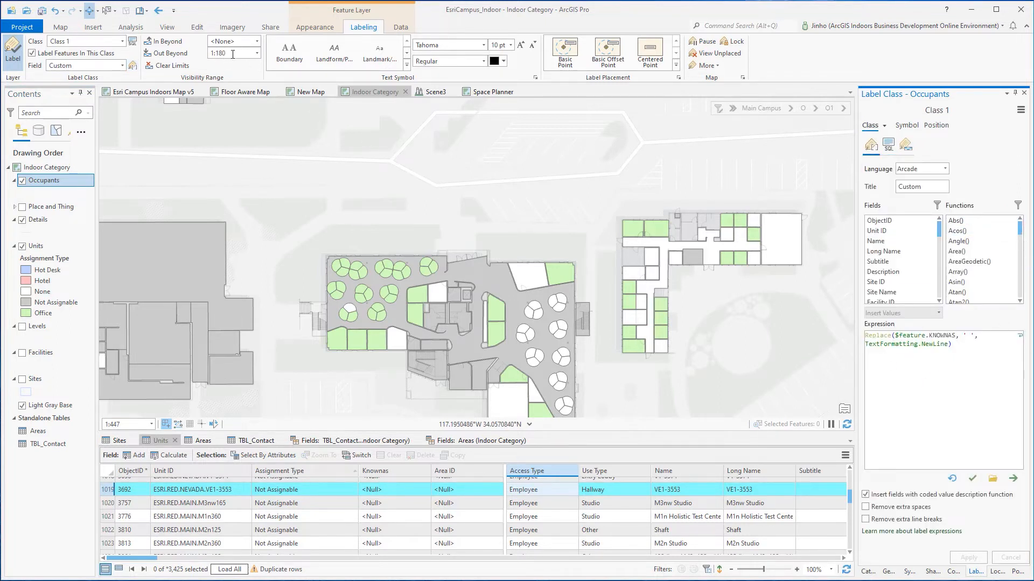
click(22, 246)
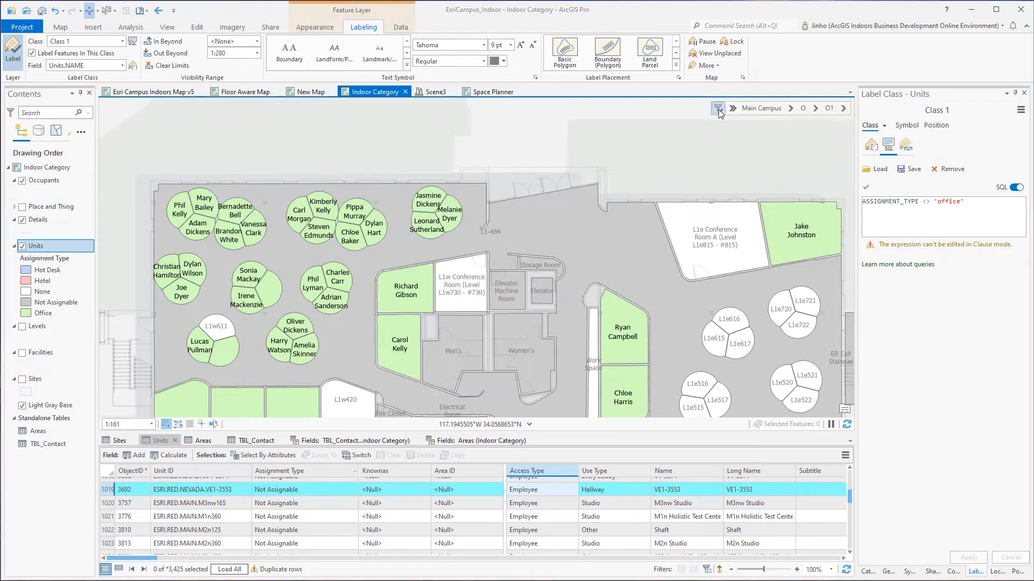
click(717, 108)
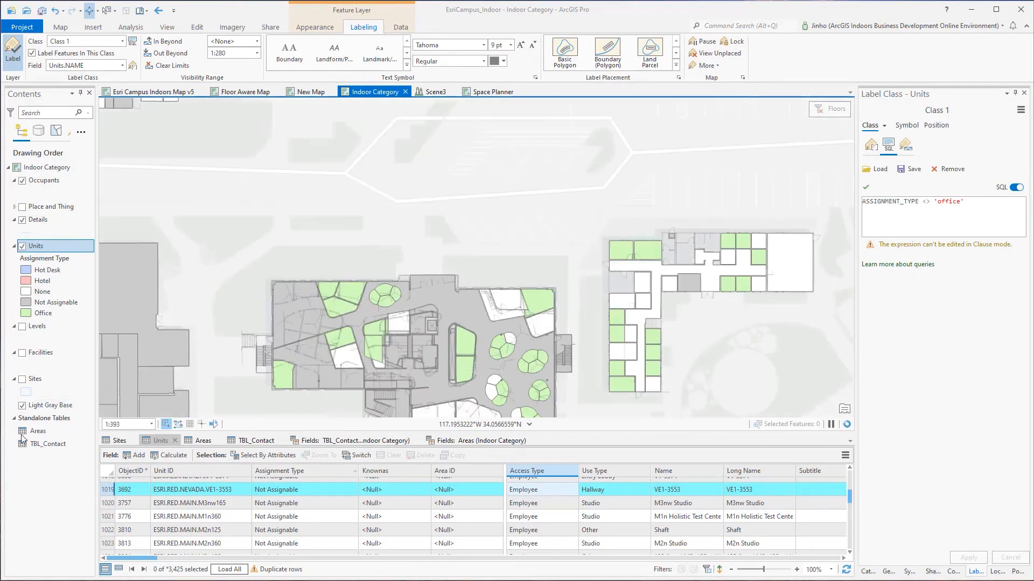
scroll(down, 3)
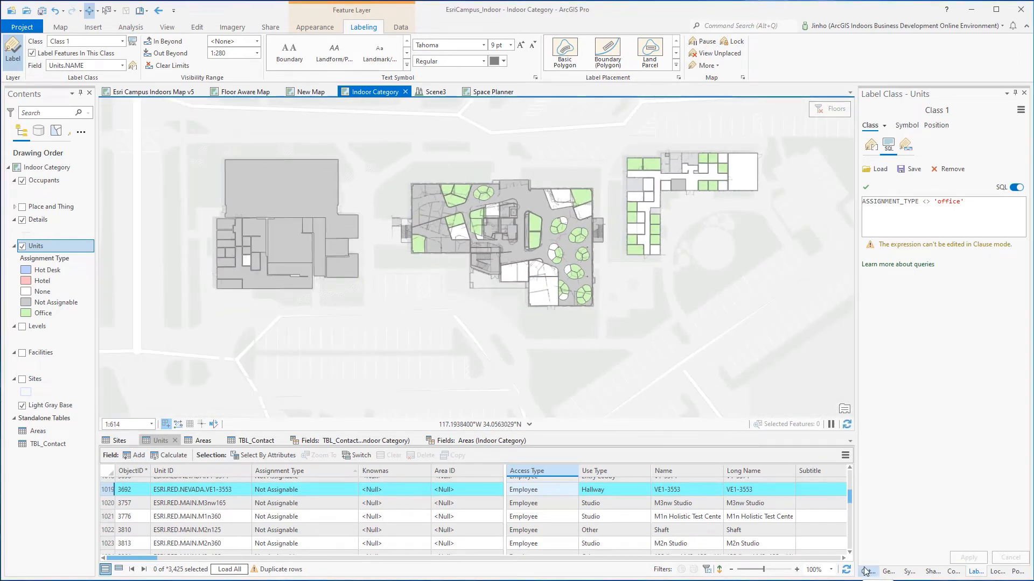
click(203, 440)
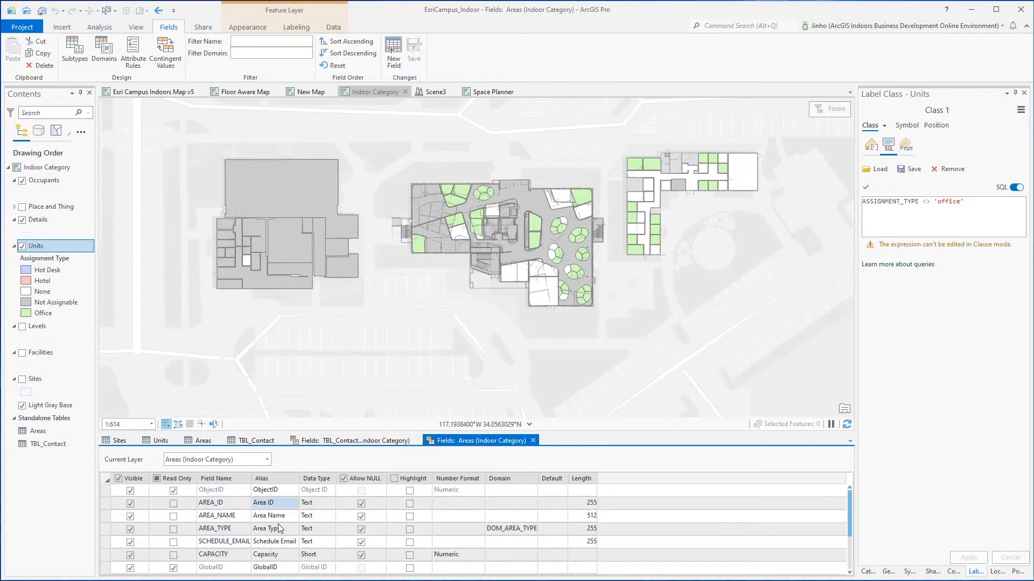
Inspect the Areas field aliases and select AREA_TYPE with its DOM_AREA_TYPE domain.
click(266, 554)
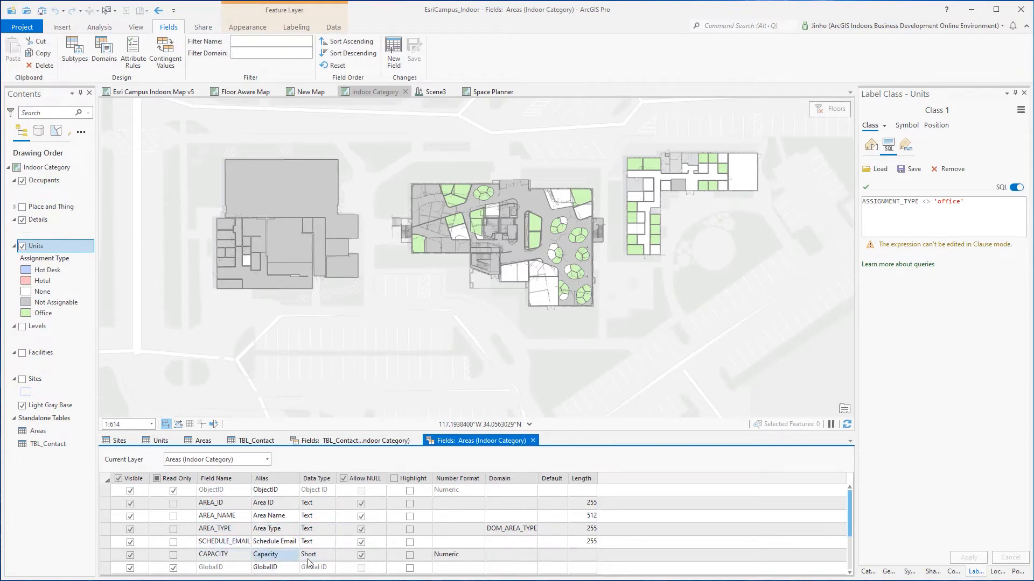
click(274, 542)
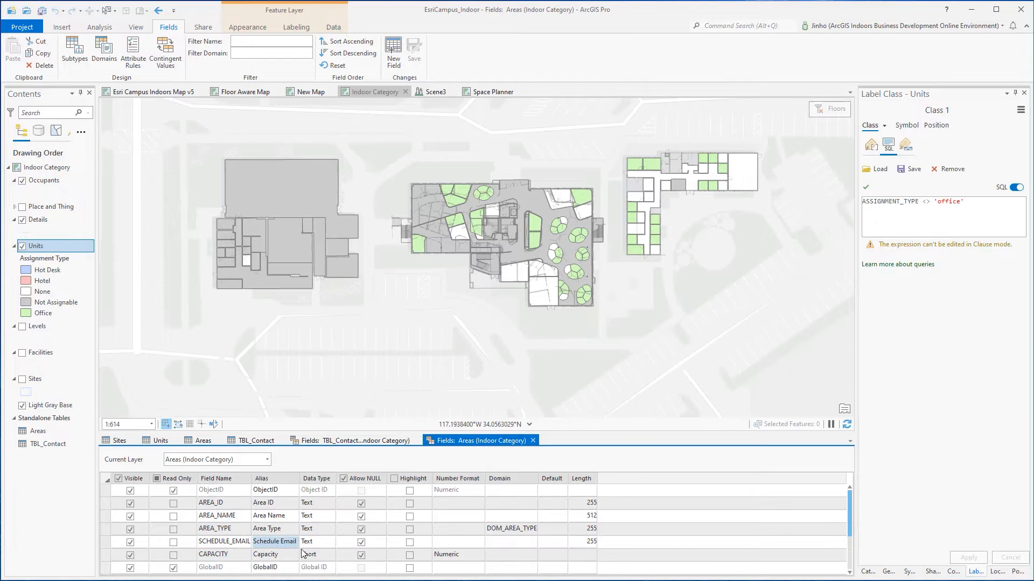
click(213, 529)
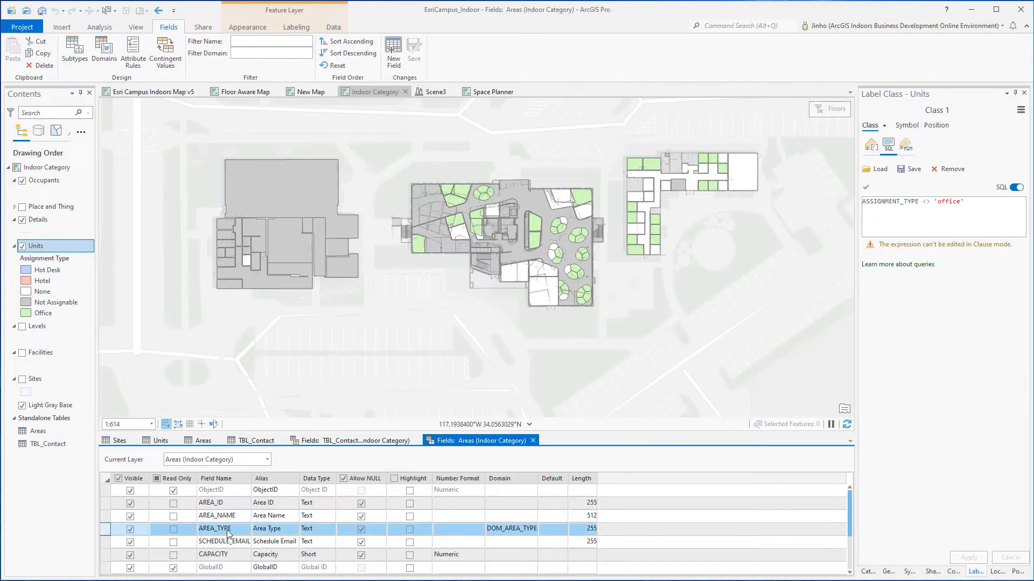
mouse_move(490, 386)
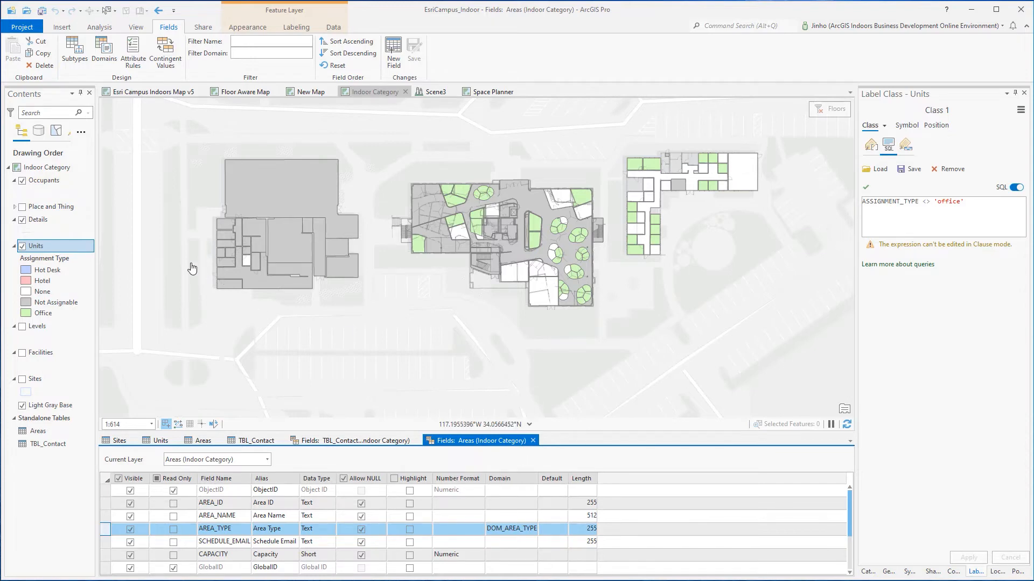
mouse_move(364, 266)
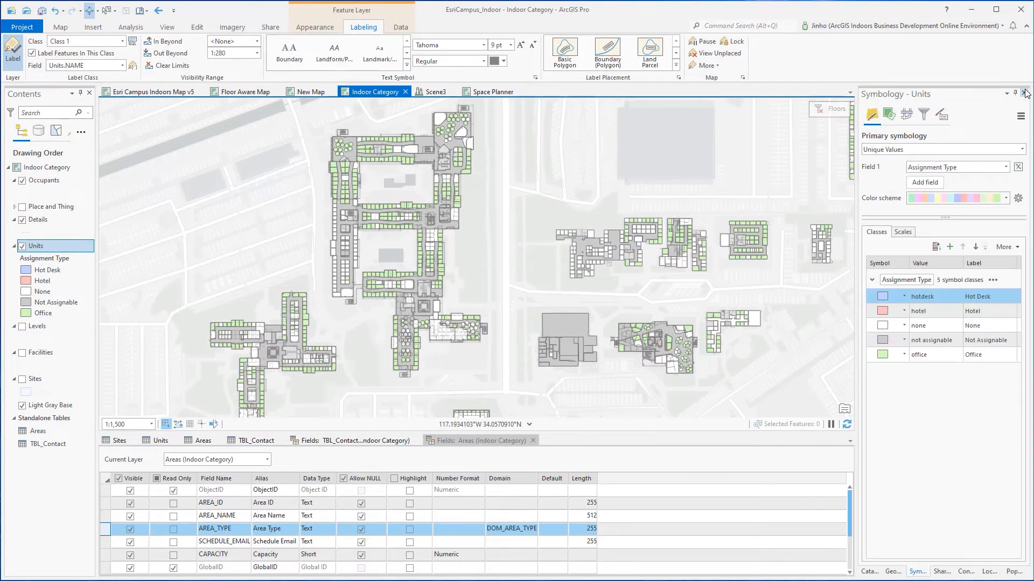
Close the Units symbology pane and show options for the Occupant feature class.
click(270, 27)
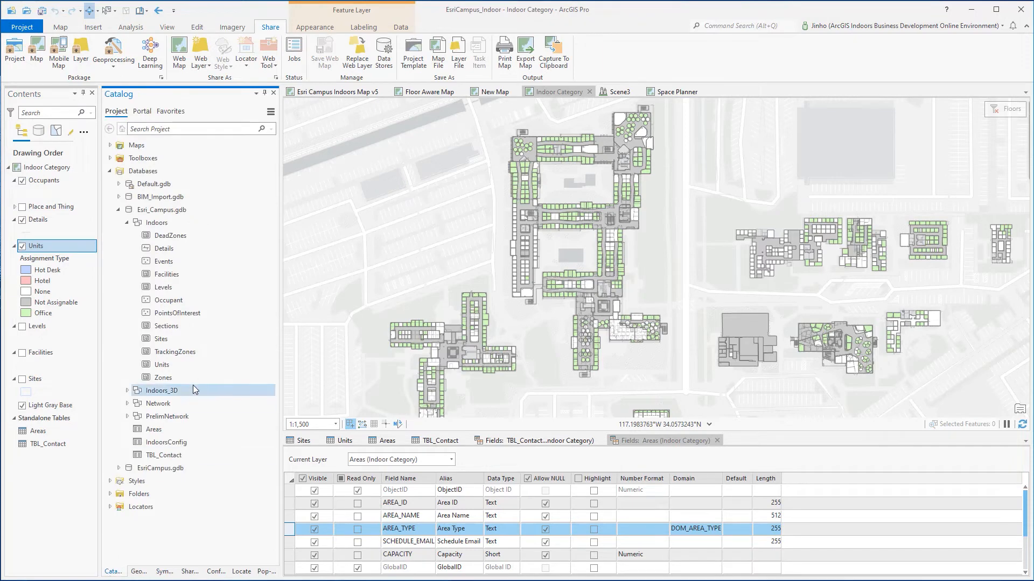
mouse_move(168, 300)
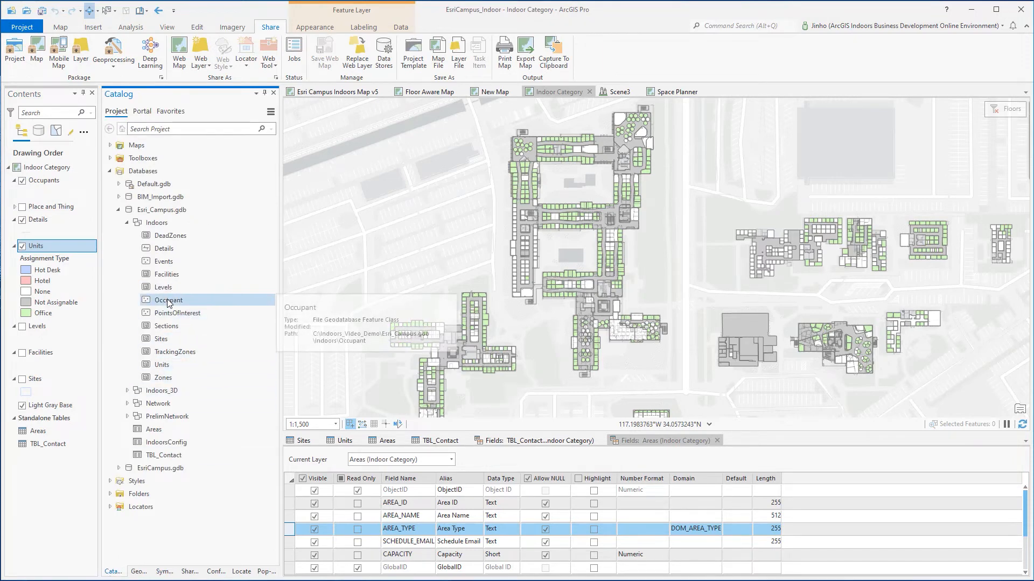
right_click(168, 300)
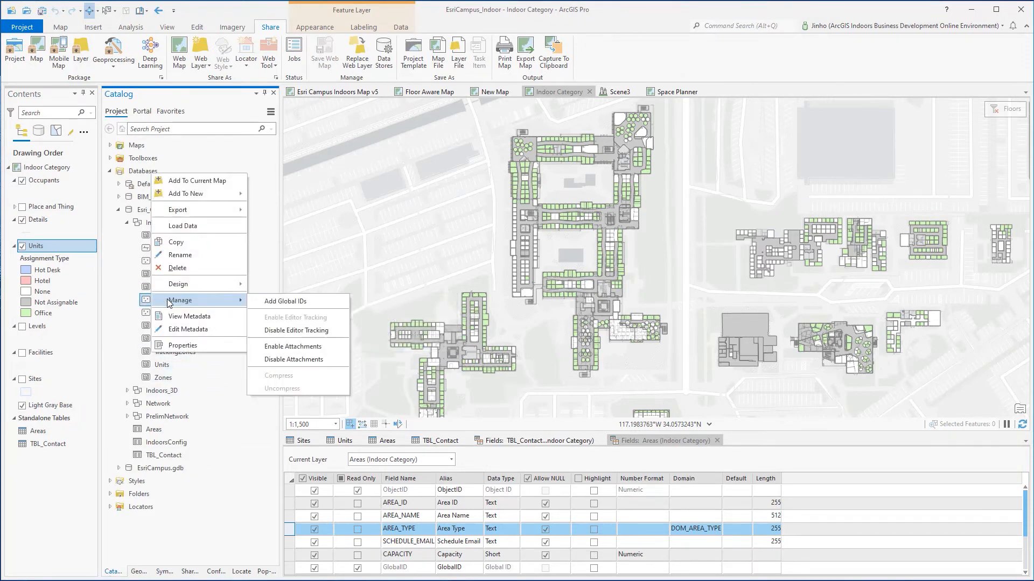
mouse_move(286, 301)
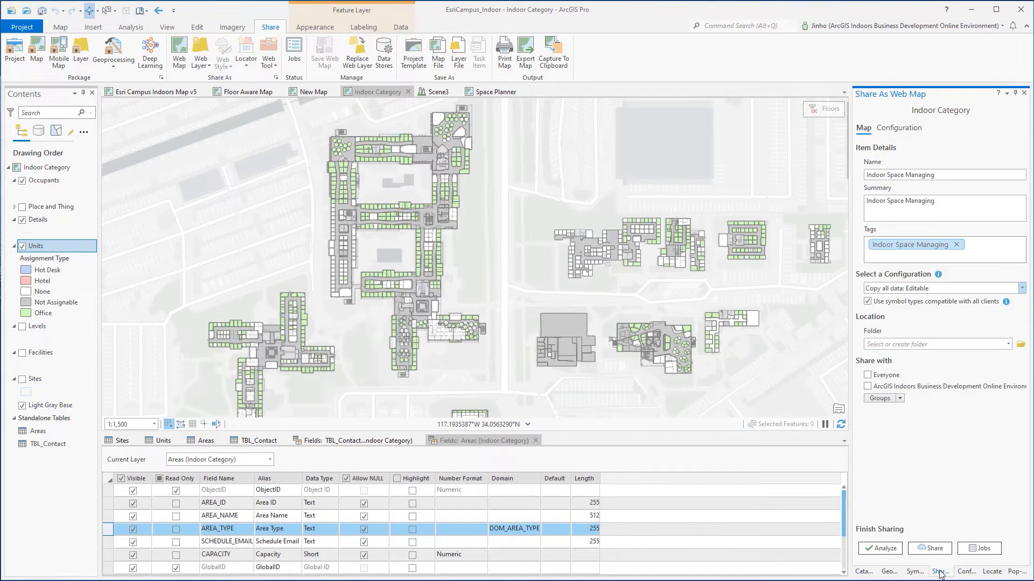
mouse_move(973, 129)
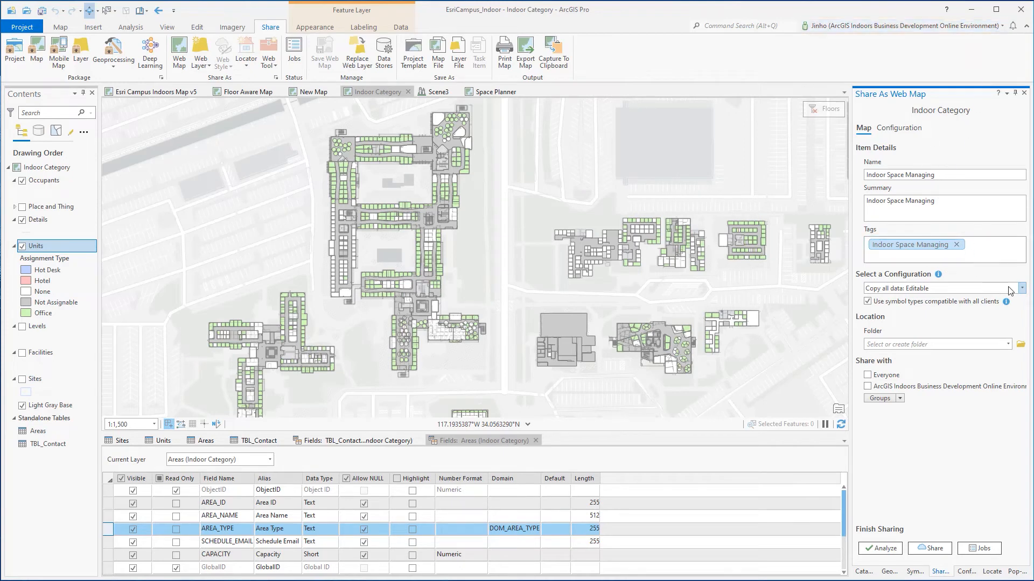
Choose the 'Copy all data: Editable' configuration for the Indoor Space Managing web map.
click(1021, 289)
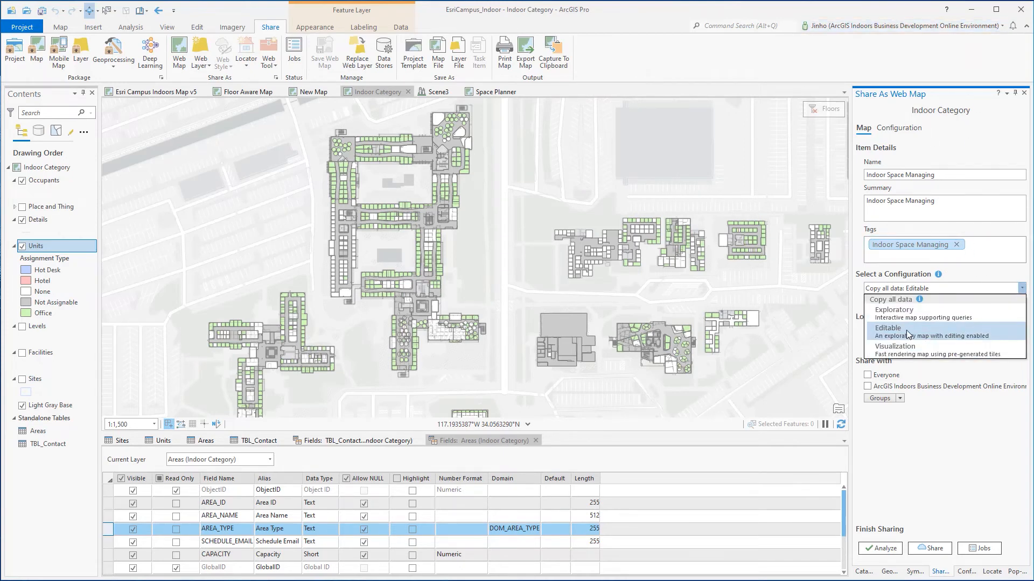
click(887, 329)
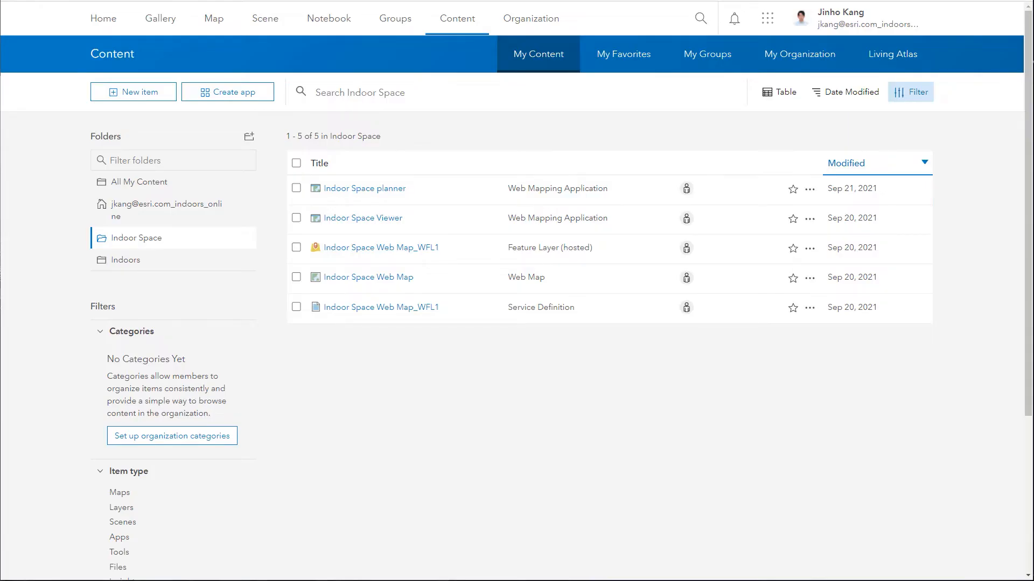
mouse_move(396, 252)
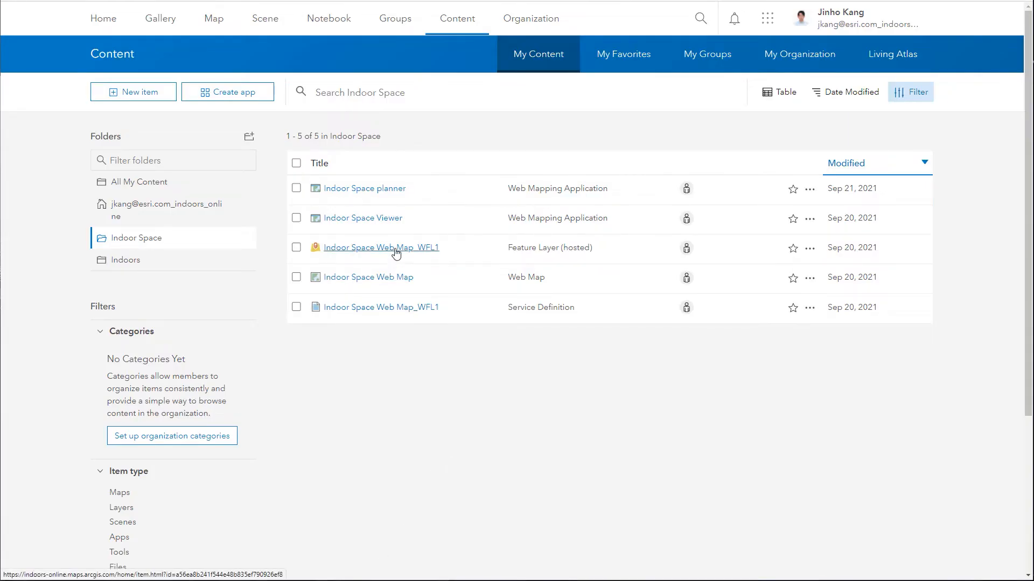
Check add, delete and update editing on Web Map_WFL1 settings, then return to Content.
click(380, 247)
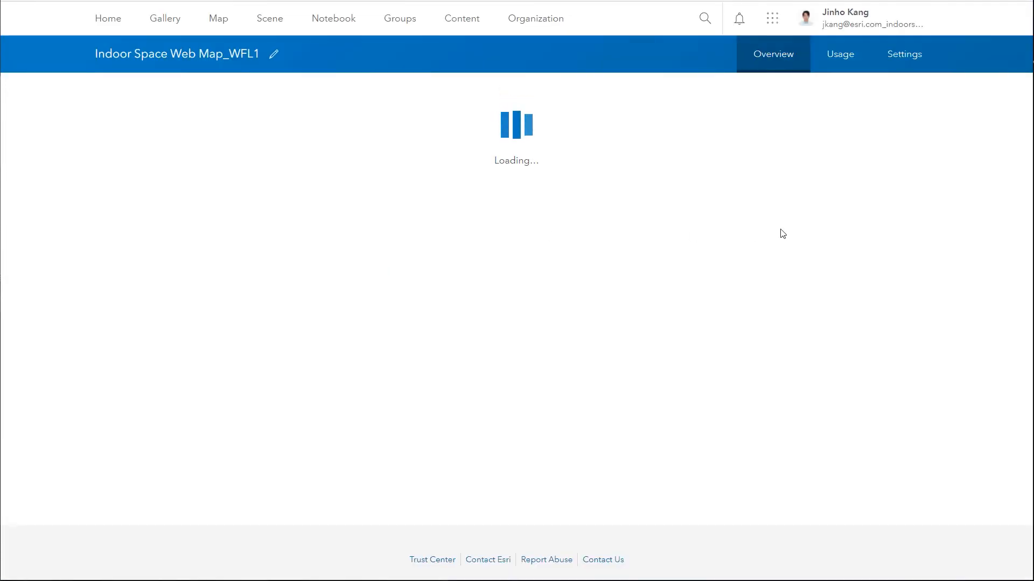
click(899, 54)
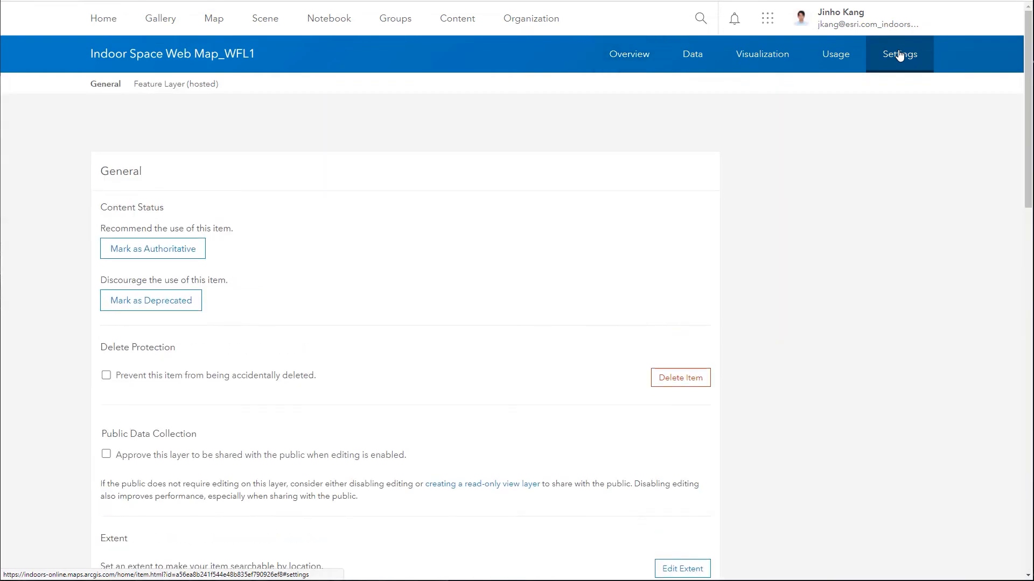
scroll(down, 3)
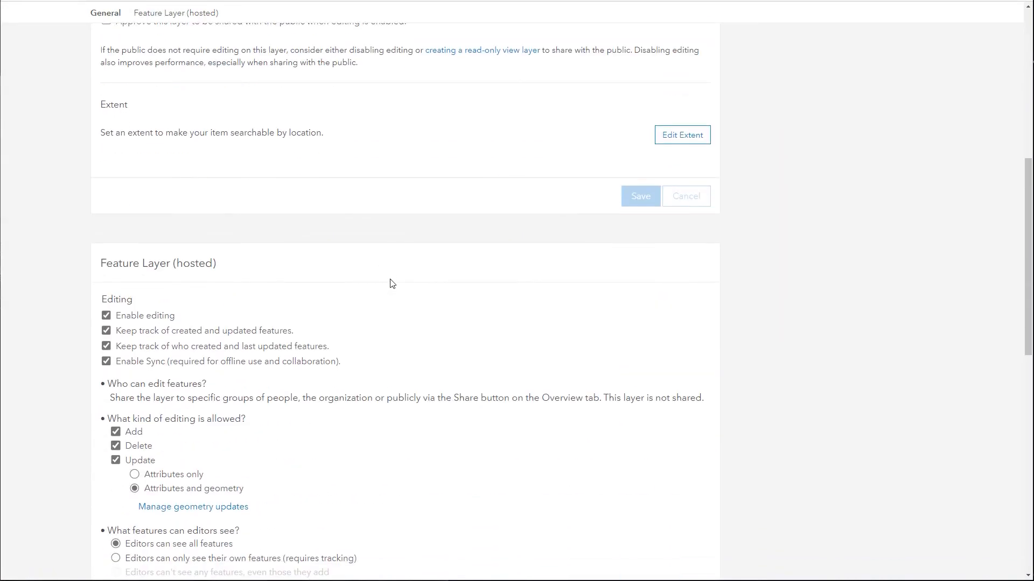
scroll(down, 3)
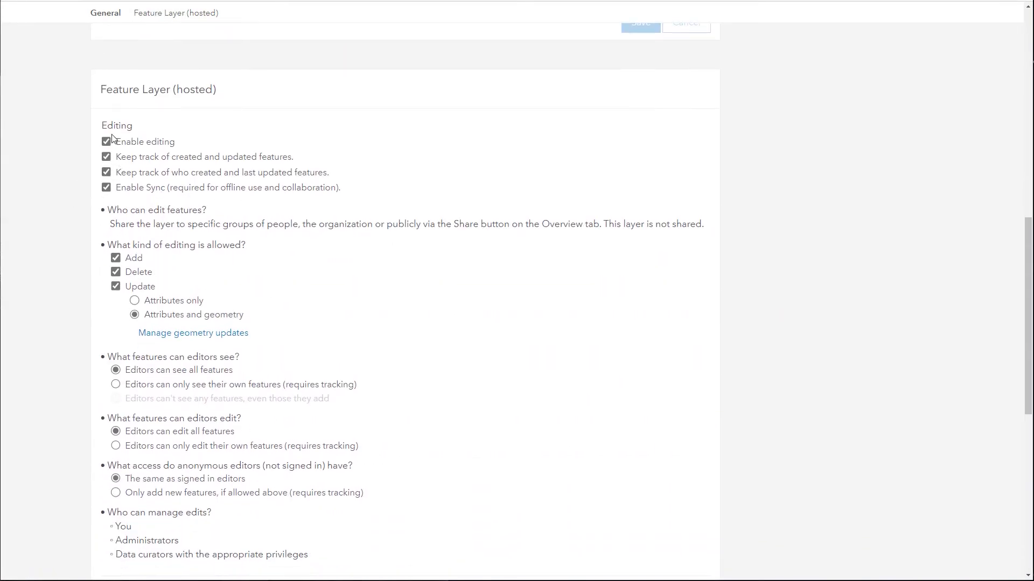
scroll(down, 3)
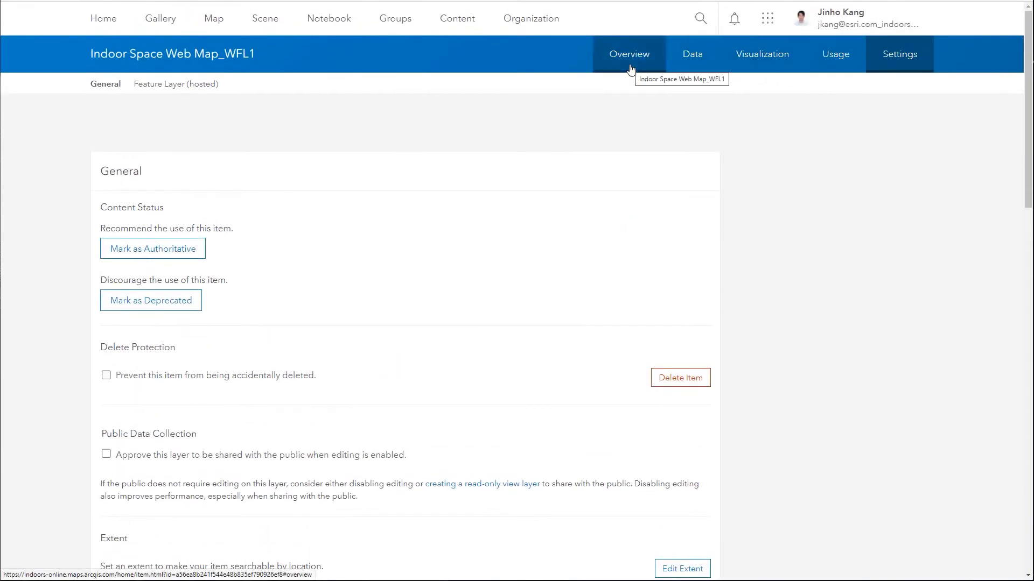
click(457, 18)
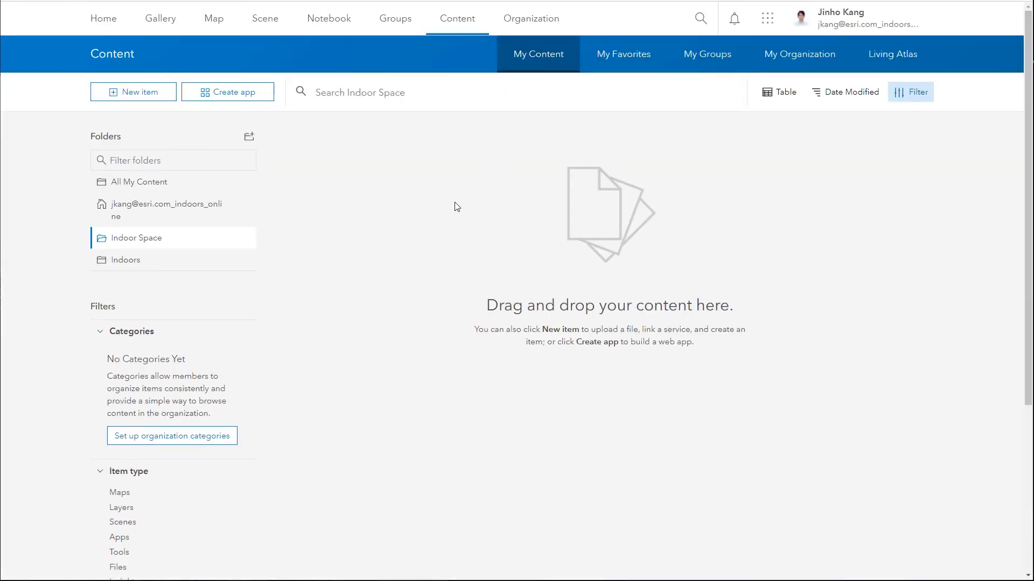
Open Indoor Space Web Map from the Indoor Space folder and list all app templates.
click(136, 238)
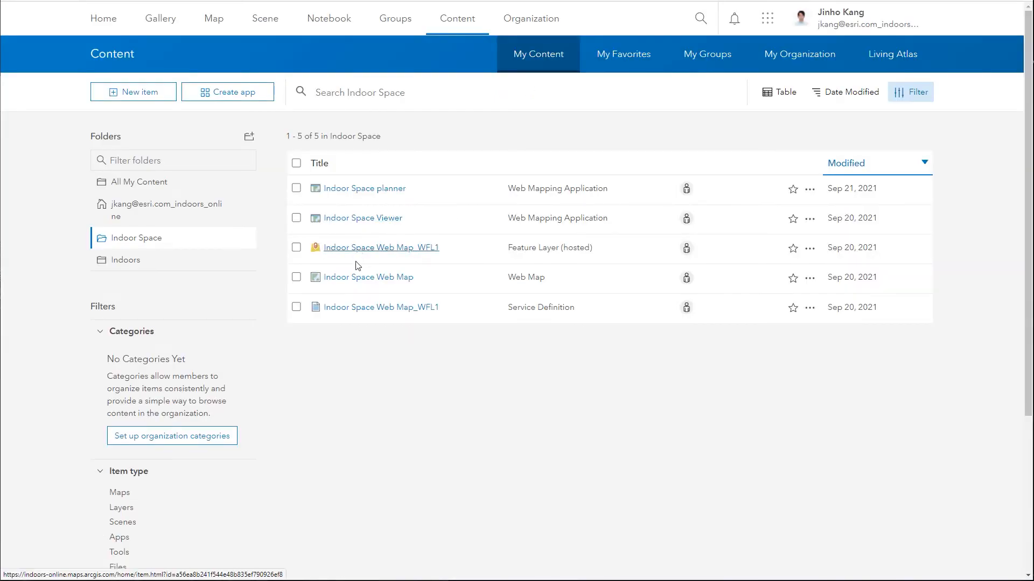
click(368, 278)
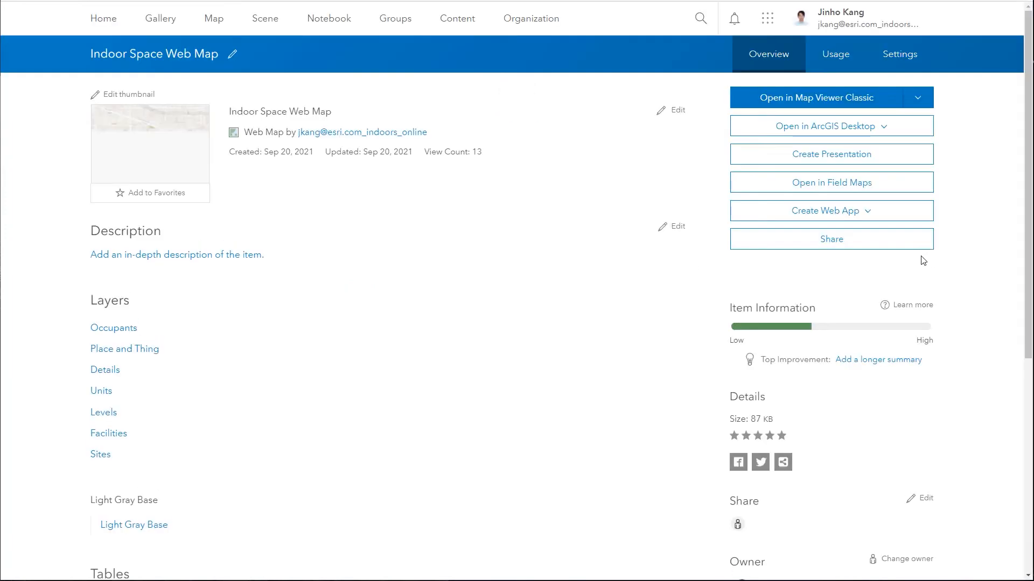
click(831, 210)
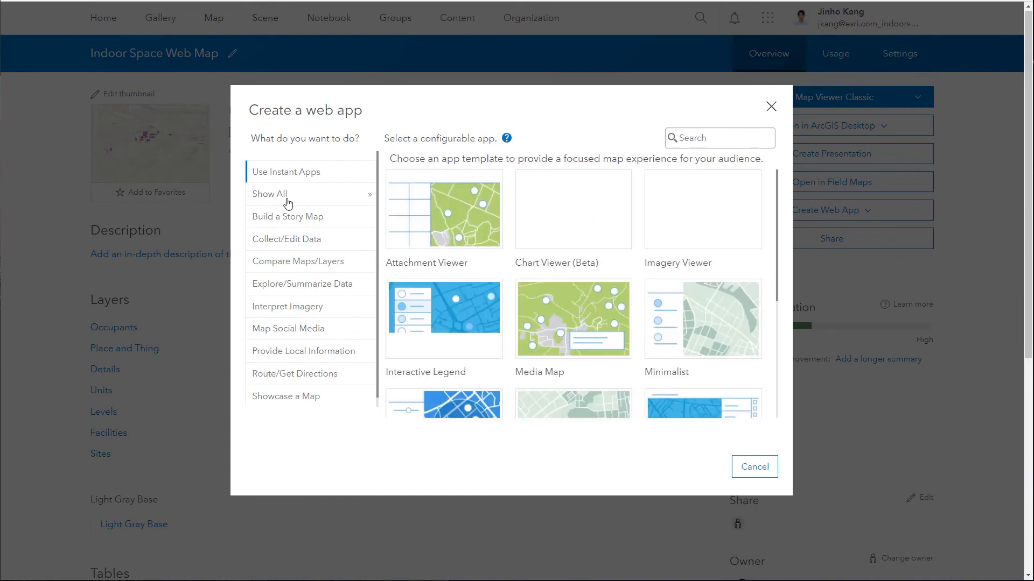
click(270, 193)
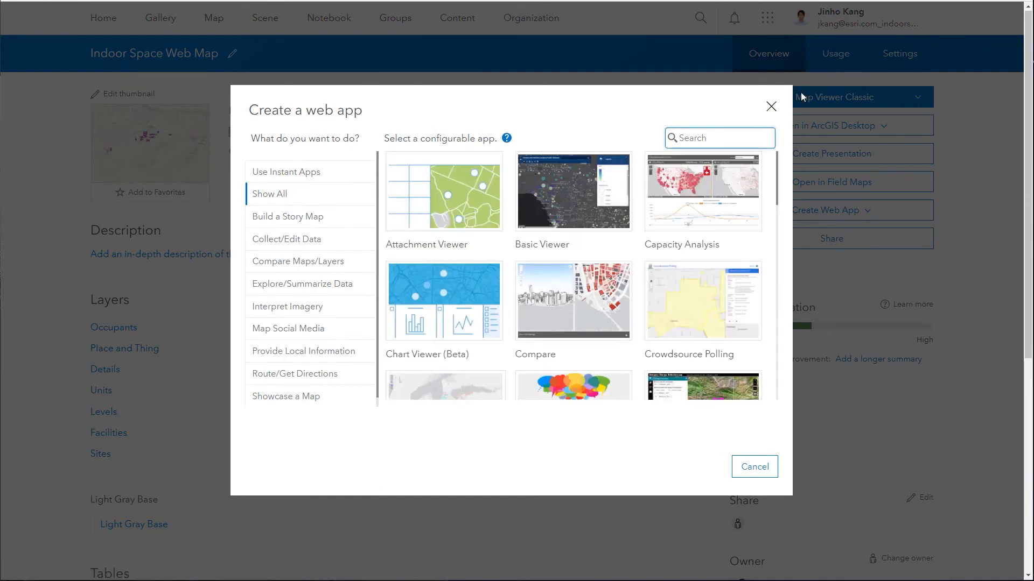
Create an Indoor Space Planner app titled 'Indoor Space Web planner' from the 'indoor' search.
text(indoor)
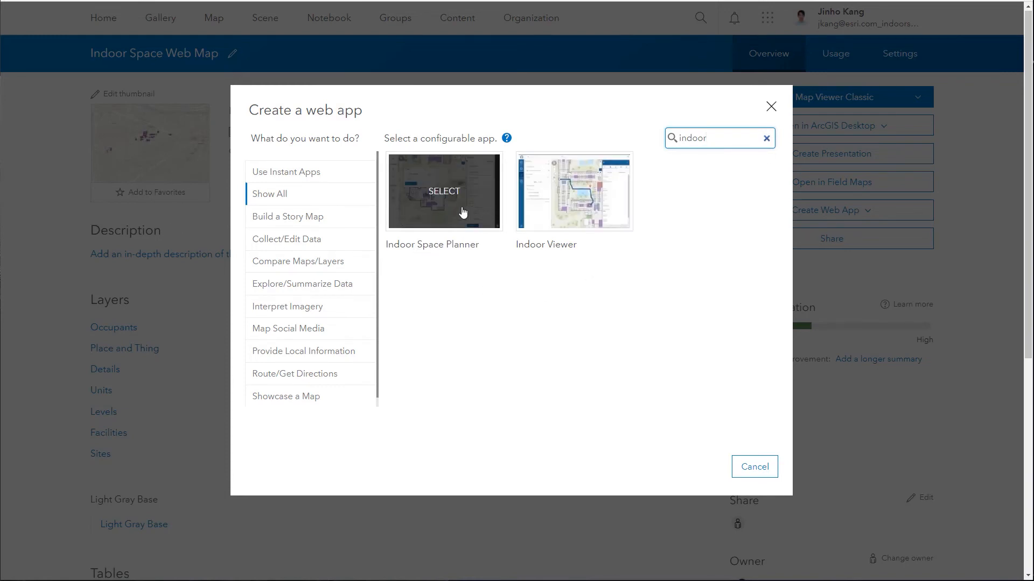
click(444, 192)
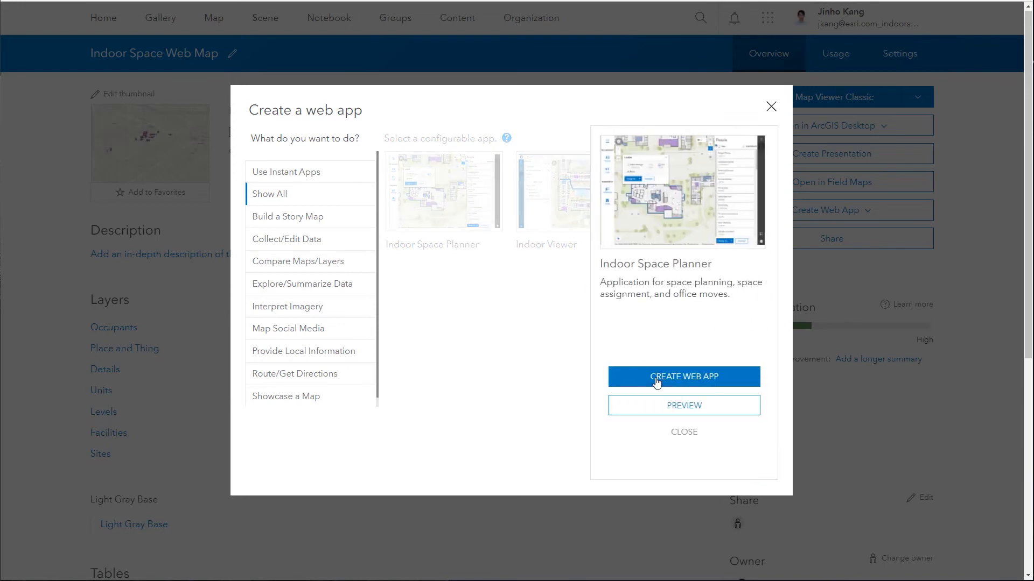
click(684, 377)
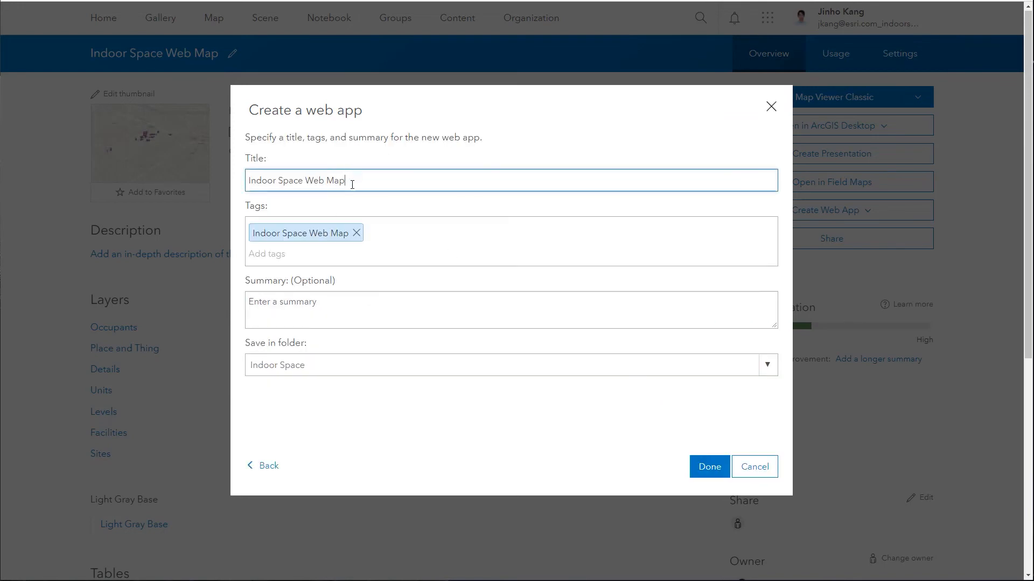
double_click(335, 180)
text(planner)
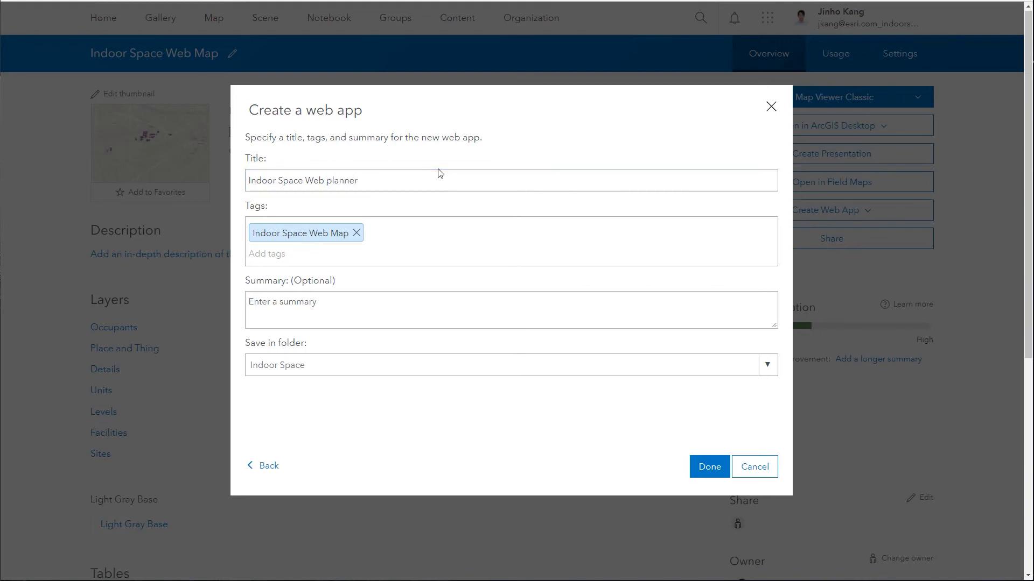
click(510, 310)
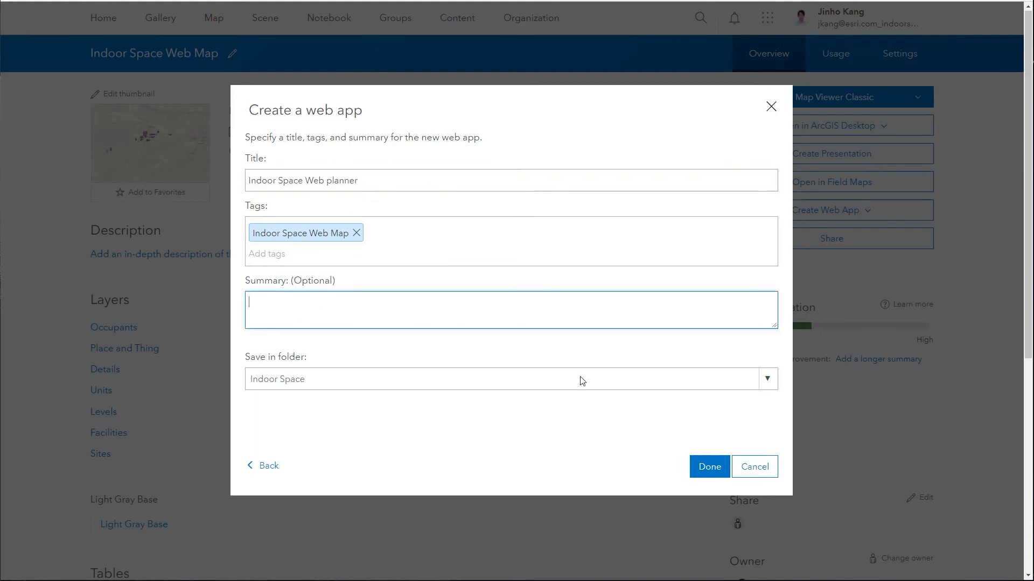
click(709, 467)
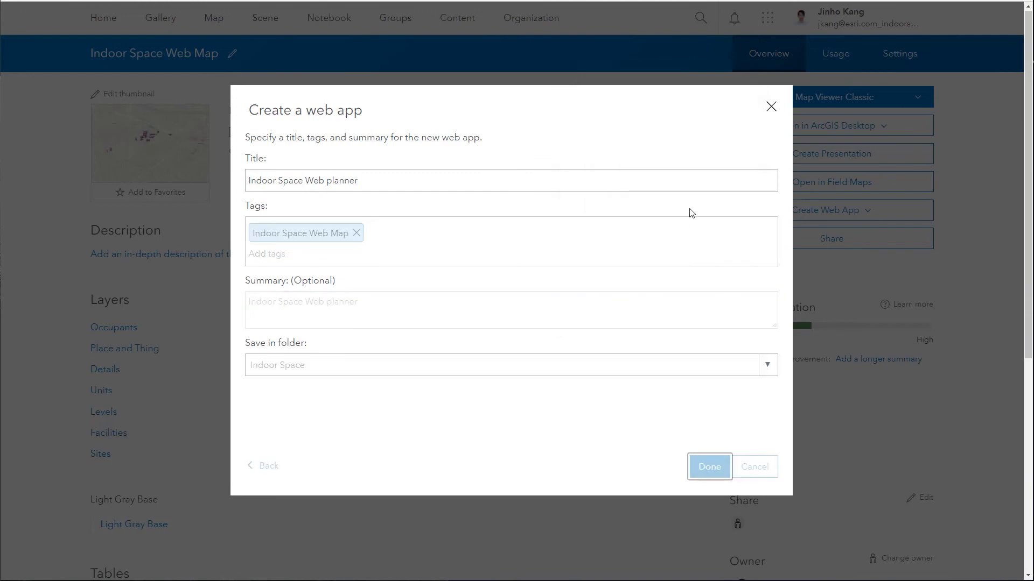
click(709, 467)
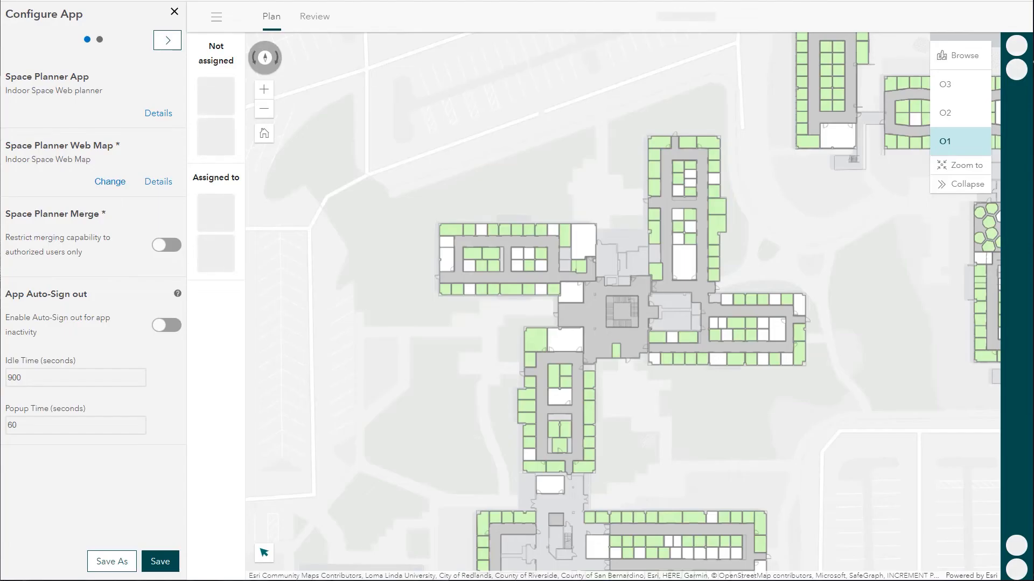
mouse_move(175, 357)
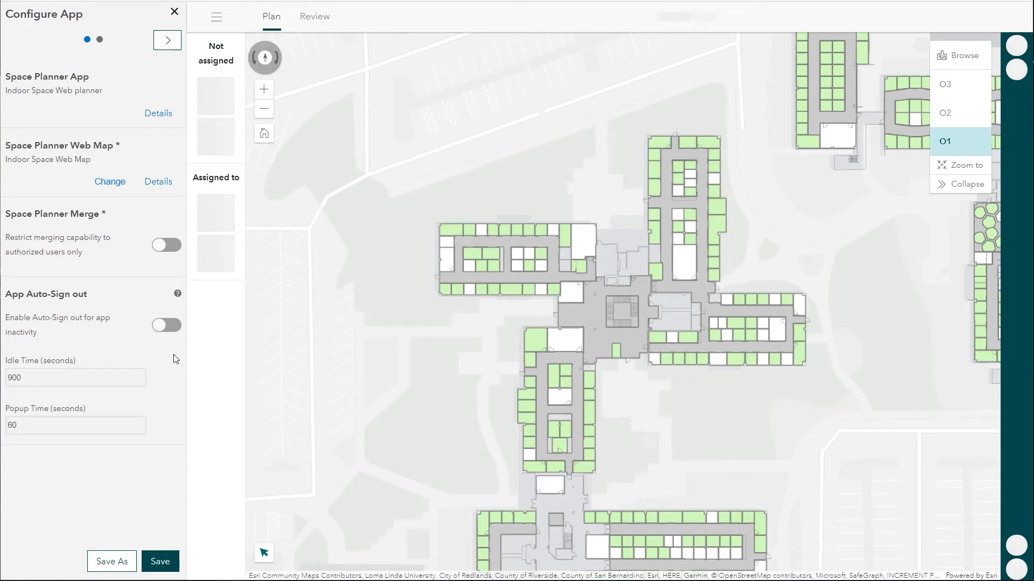
Leave merging unrestricted, review the filter field lists, and save the app configuration.
click(166, 245)
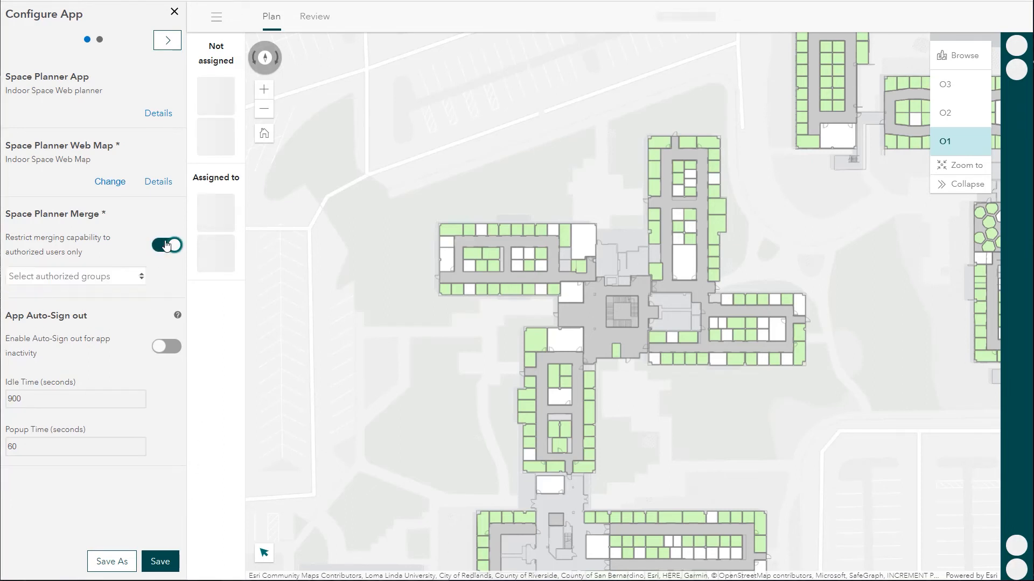
click(75, 276)
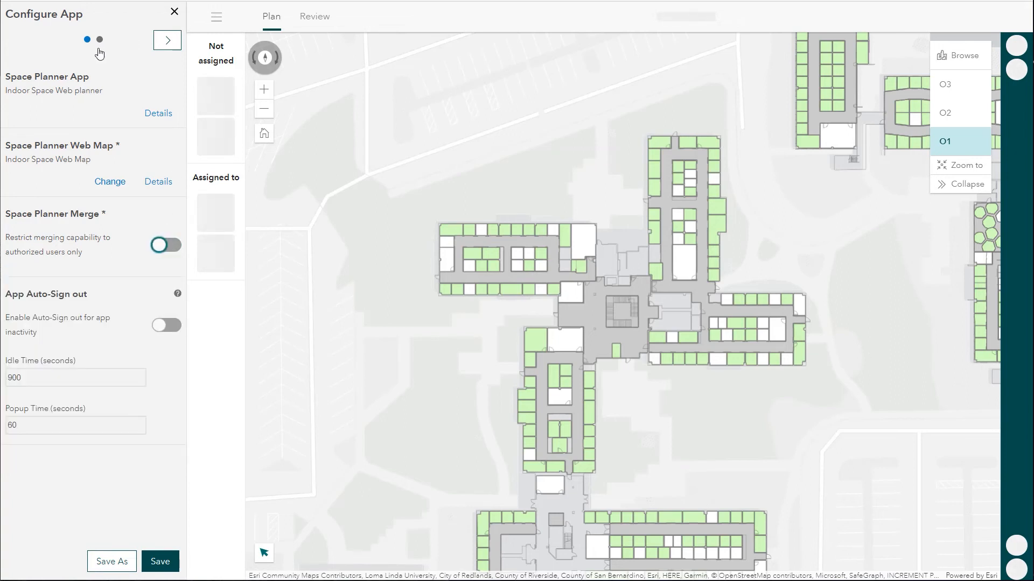
click(167, 40)
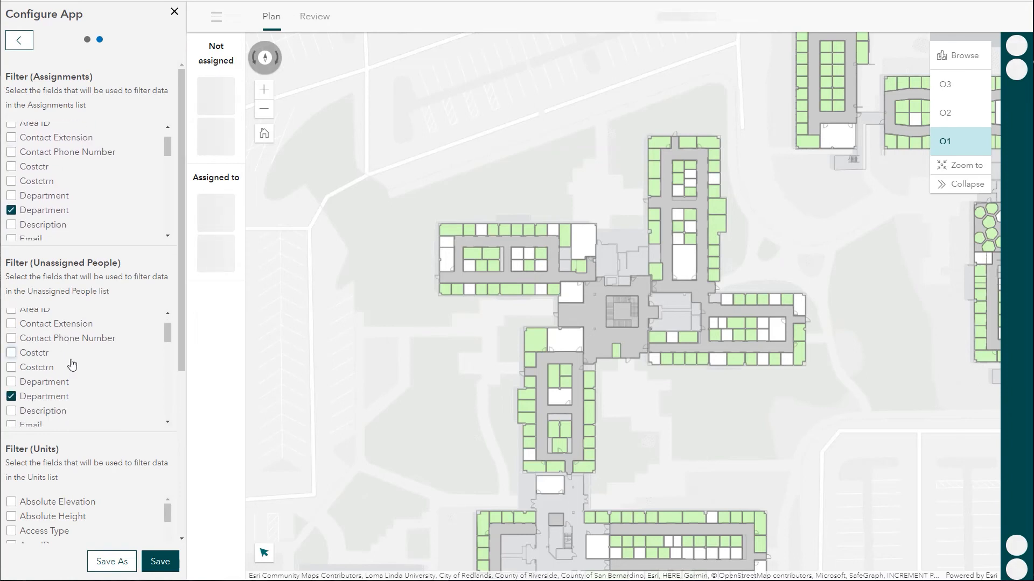
scroll(down, 3)
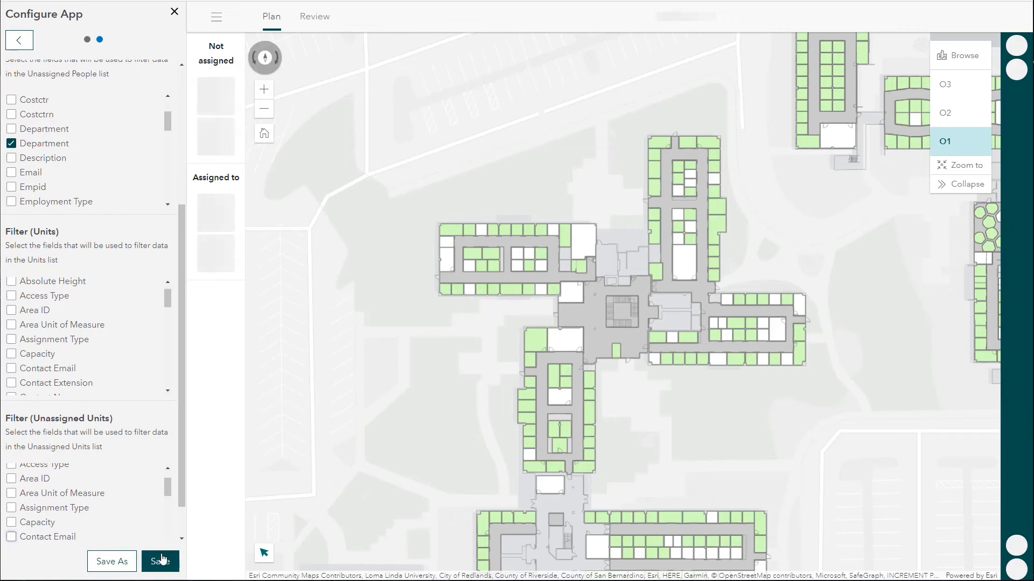
click(160, 561)
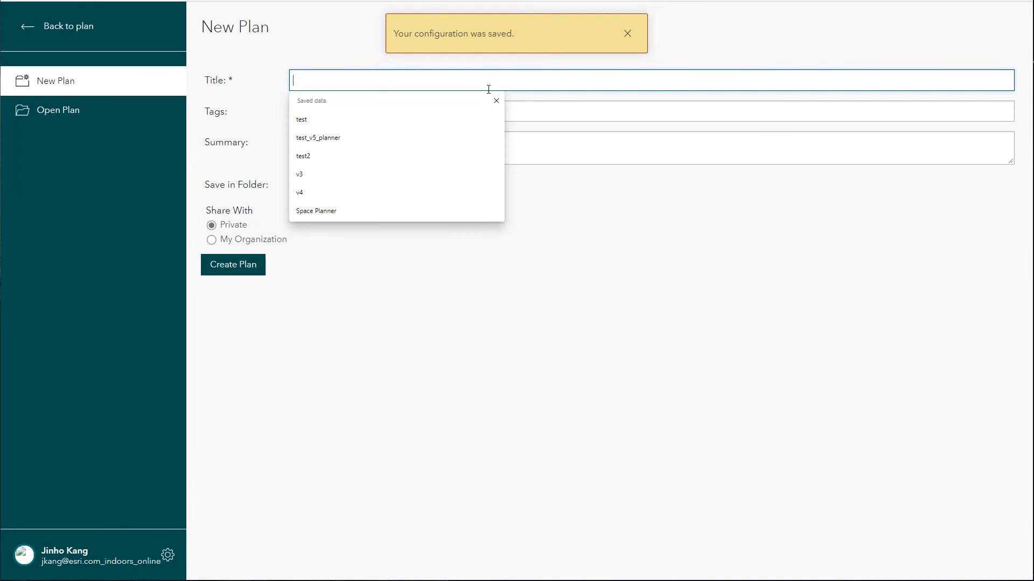
Create a private plan with title and summary 'version2', accepting the warning.
text(version2)
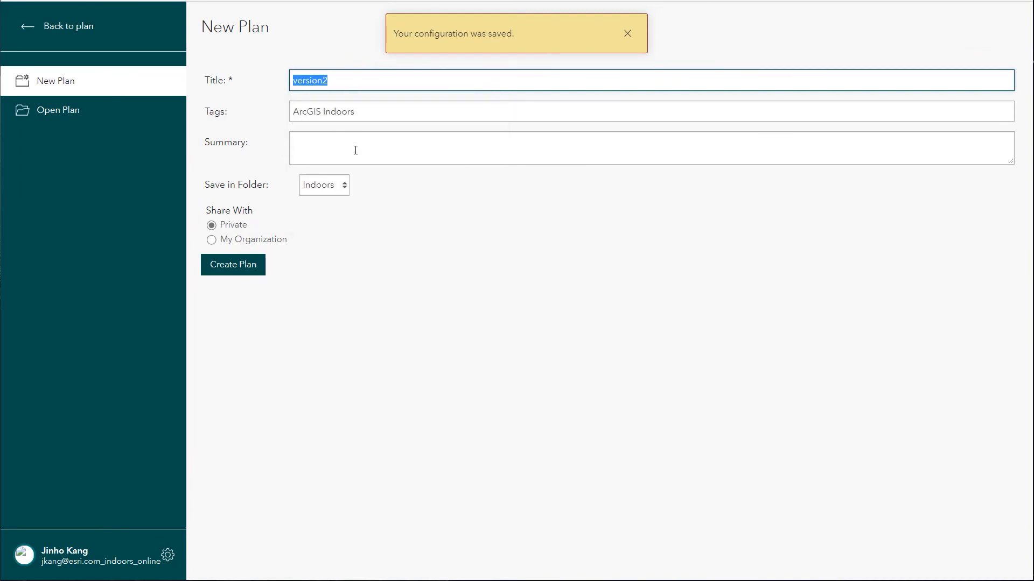
text(version2)
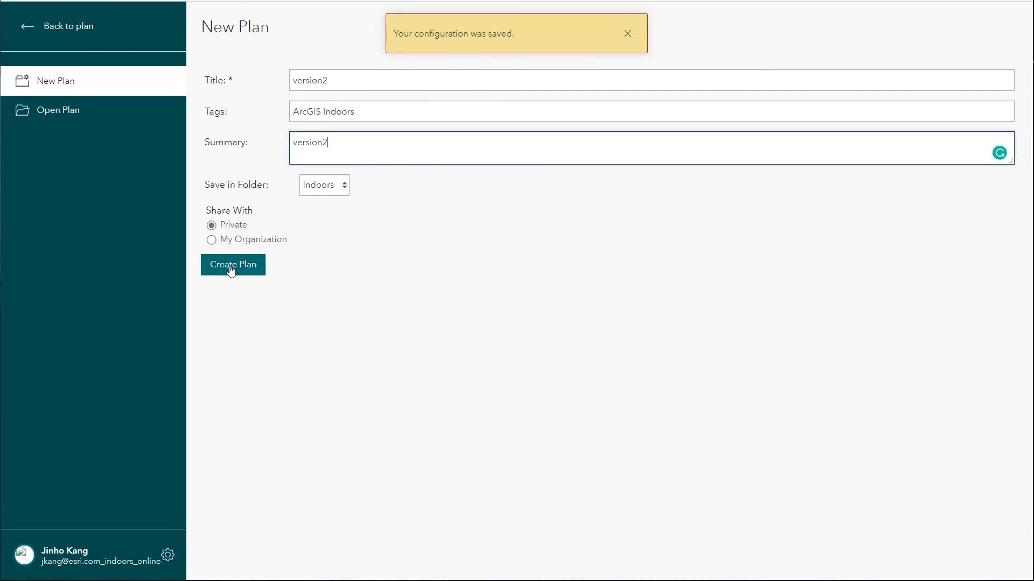
click(233, 264)
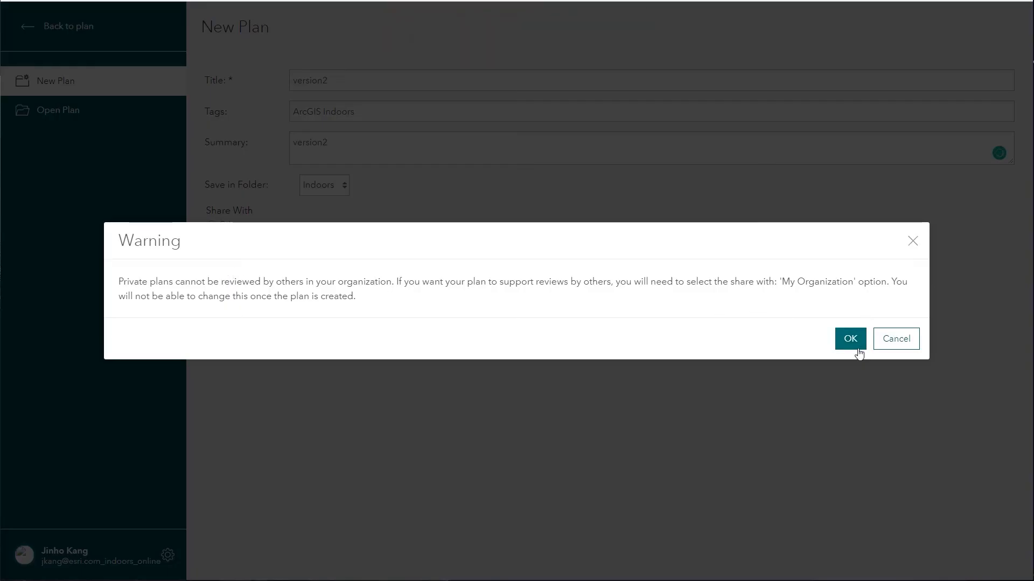
click(851, 339)
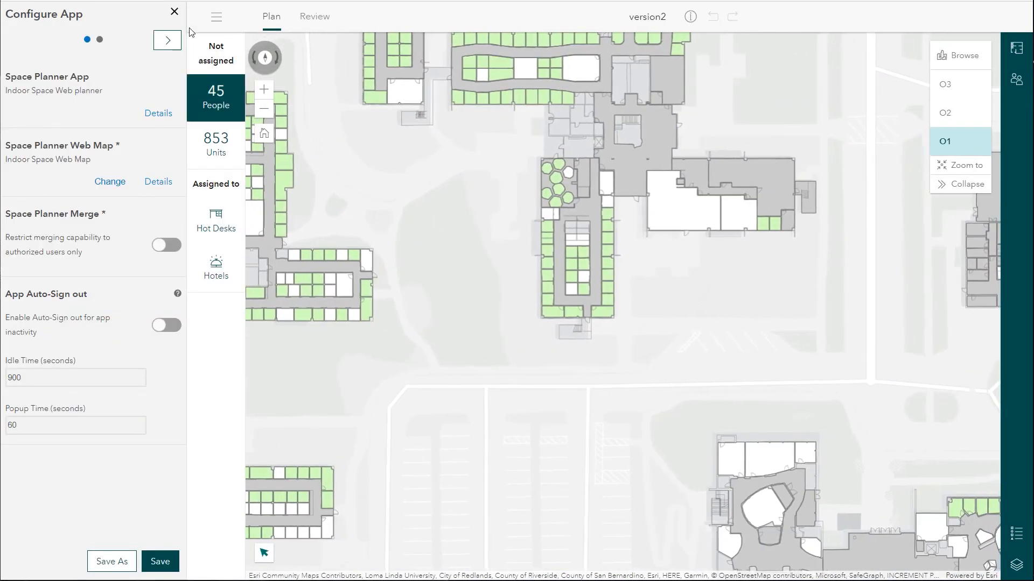
Dismiss the Configure App panel and step through building O's levels O2 and O3.
click(174, 11)
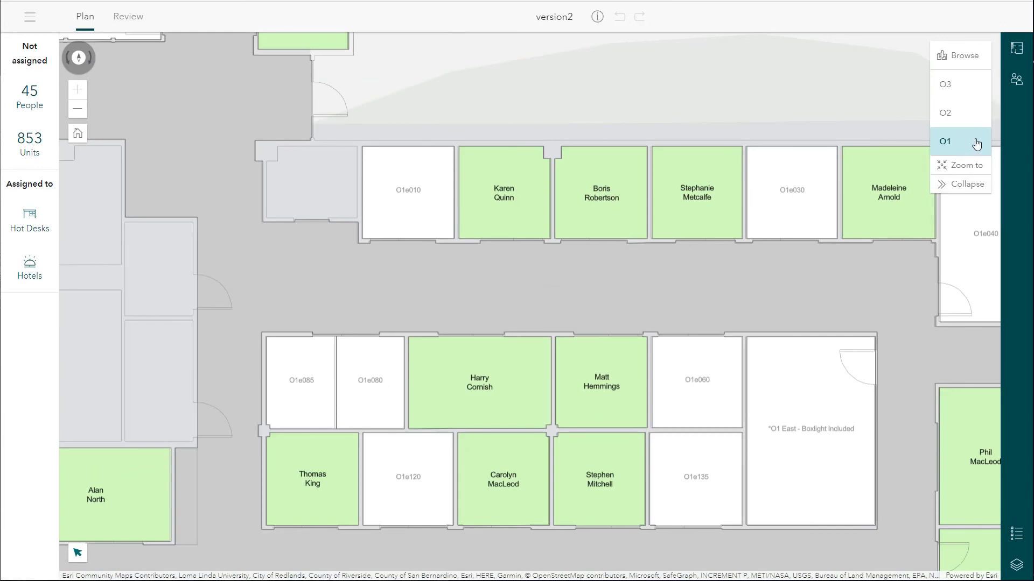
click(945, 113)
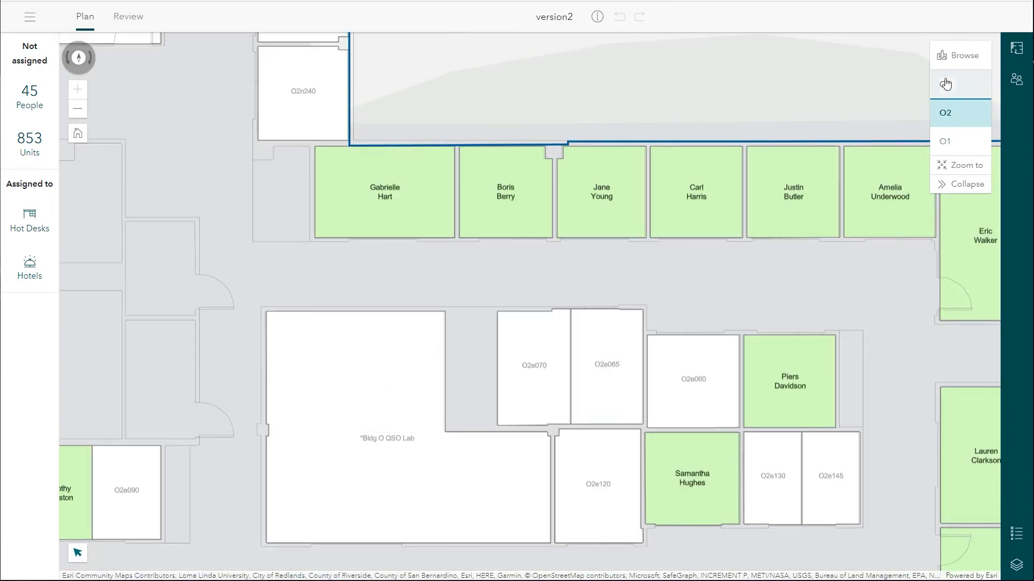
click(960, 84)
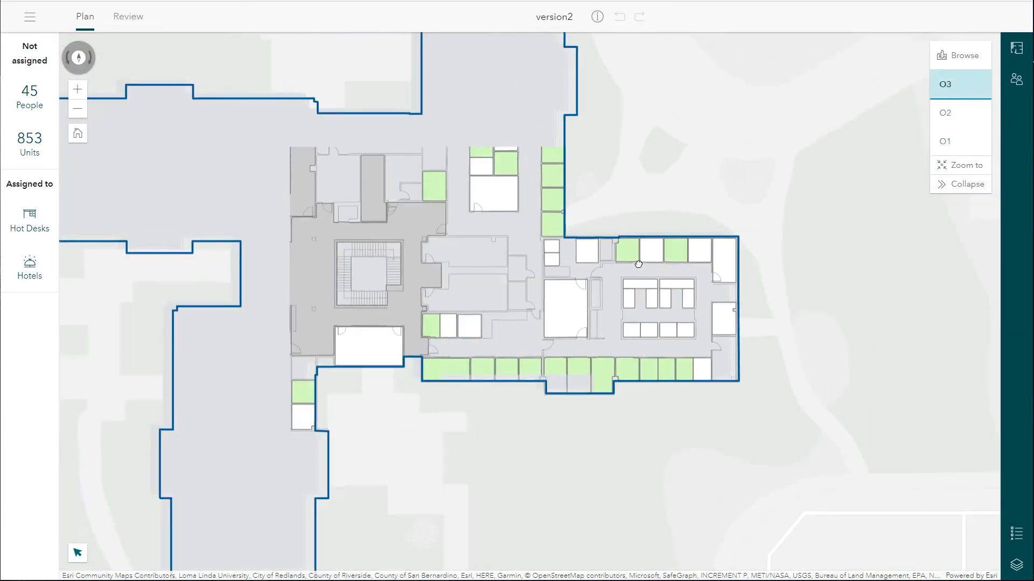